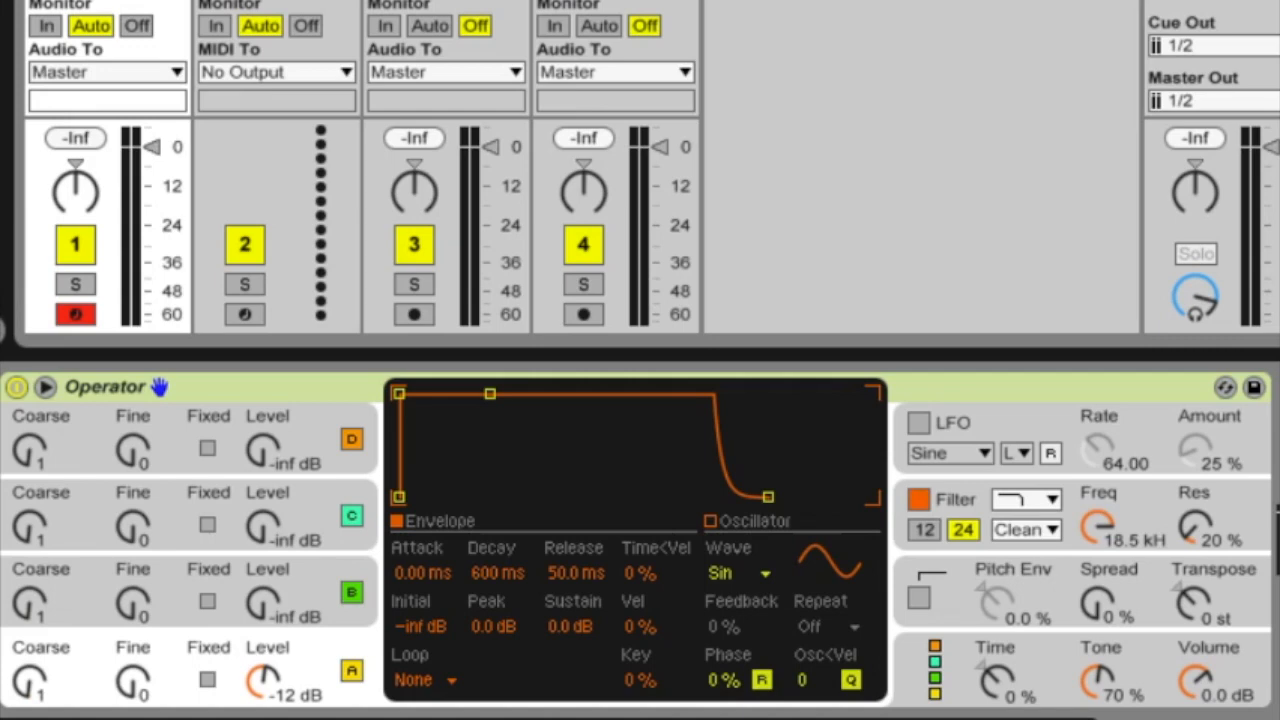
mouse_move(950, 655)
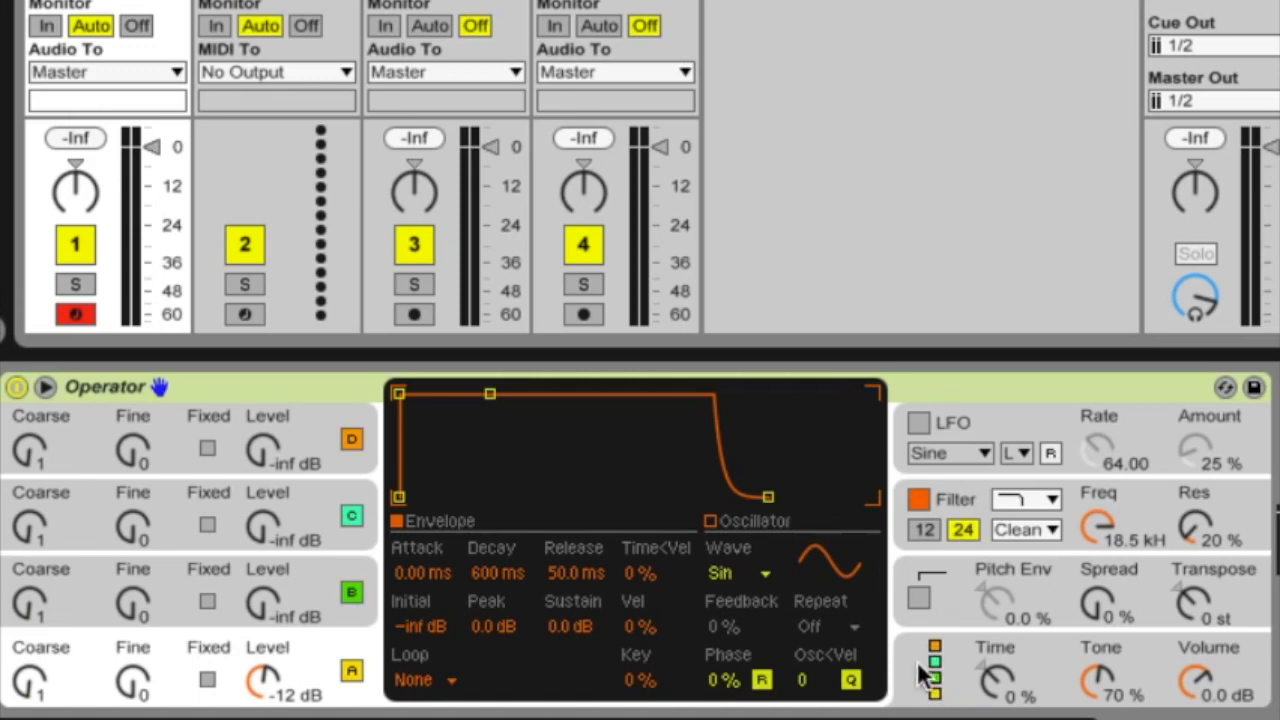
mouse_move(940, 685)
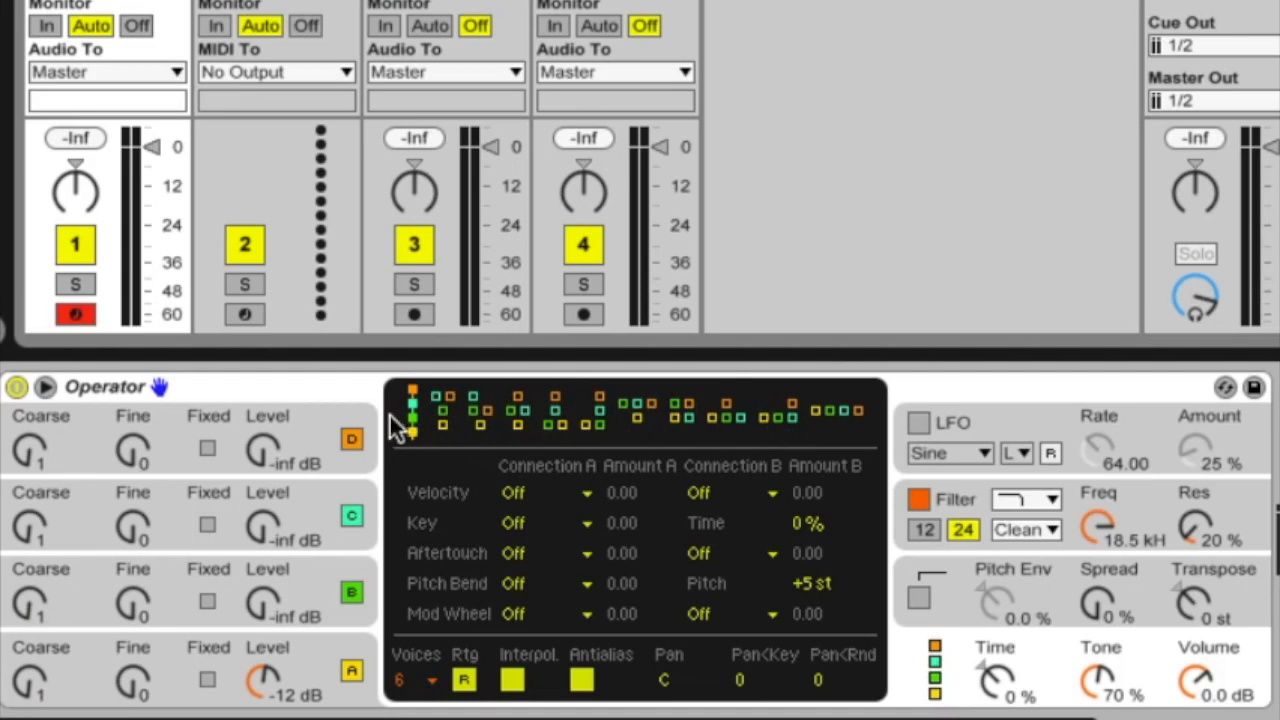
mouse_move(585, 440)
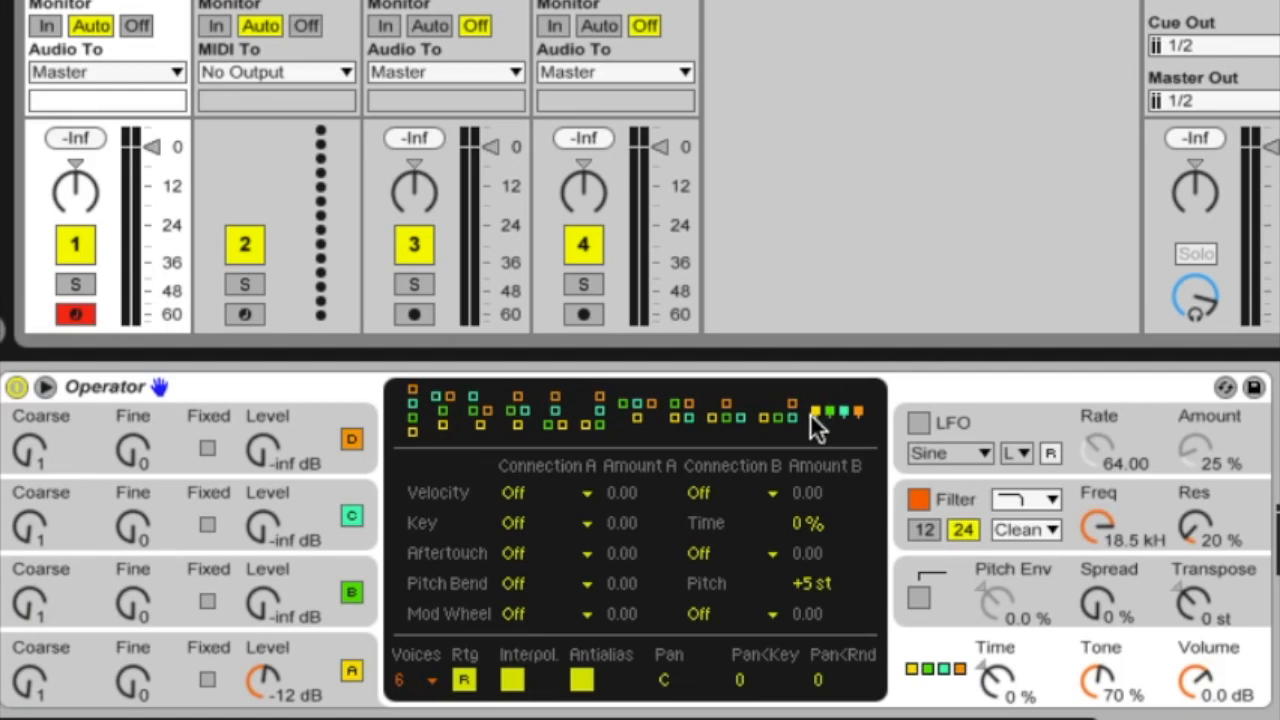
mouse_move(855, 425)
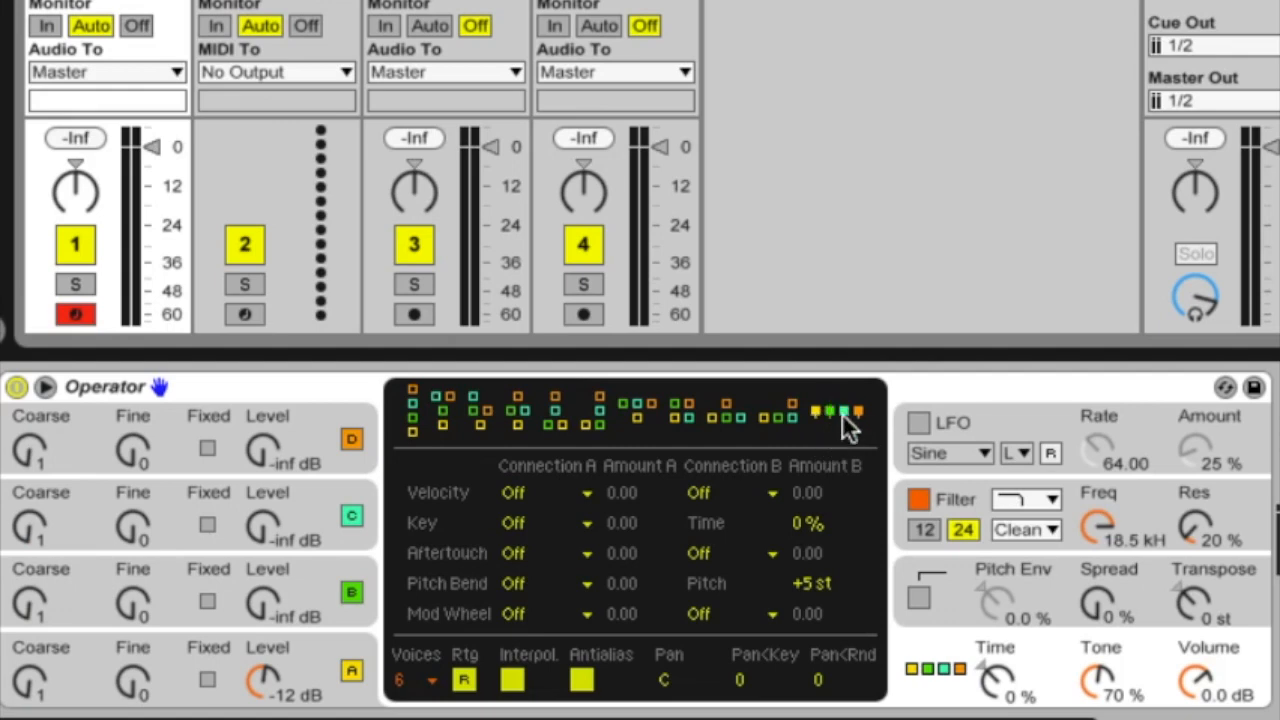
mouse_move(865, 430)
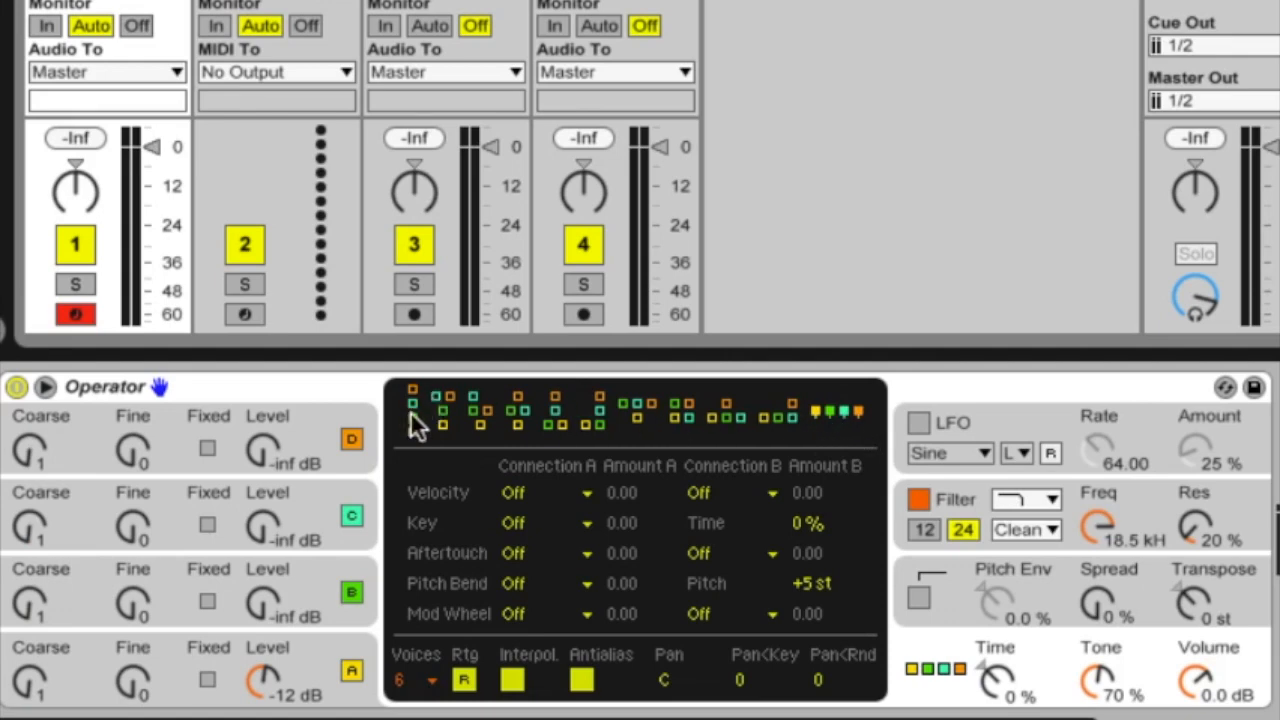
mouse_move(757, 457)
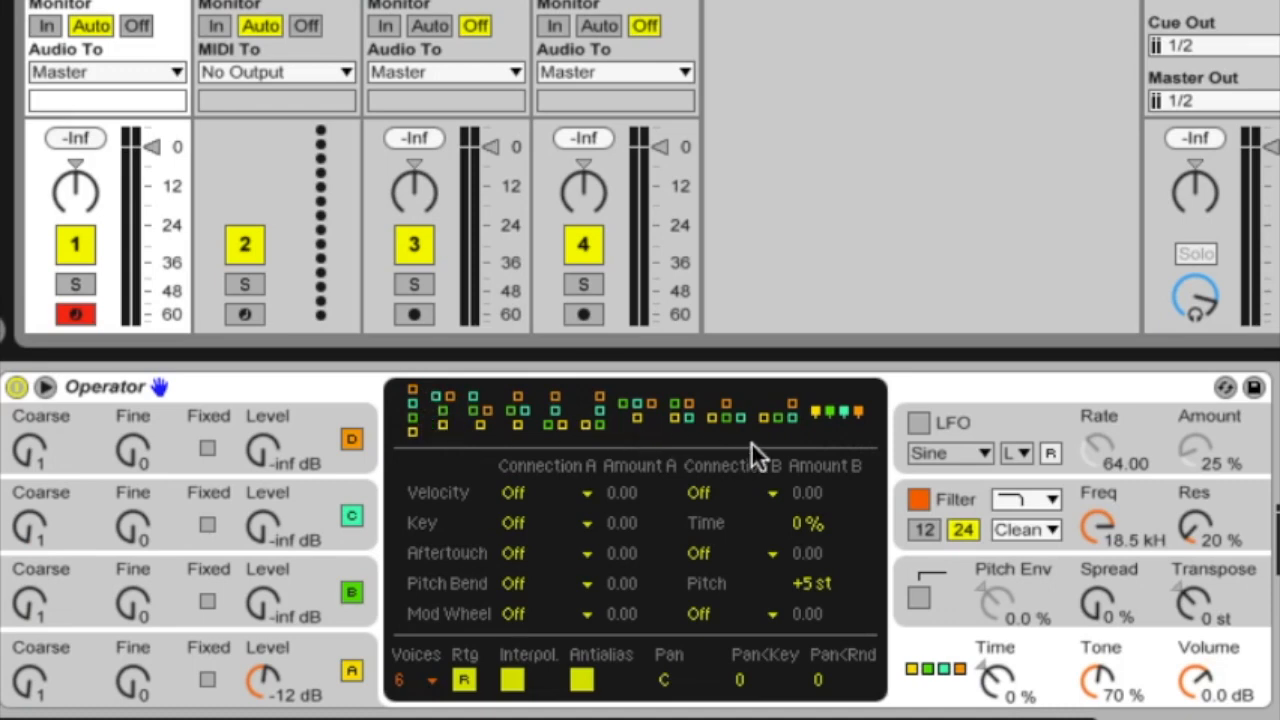
mouse_move(780, 430)
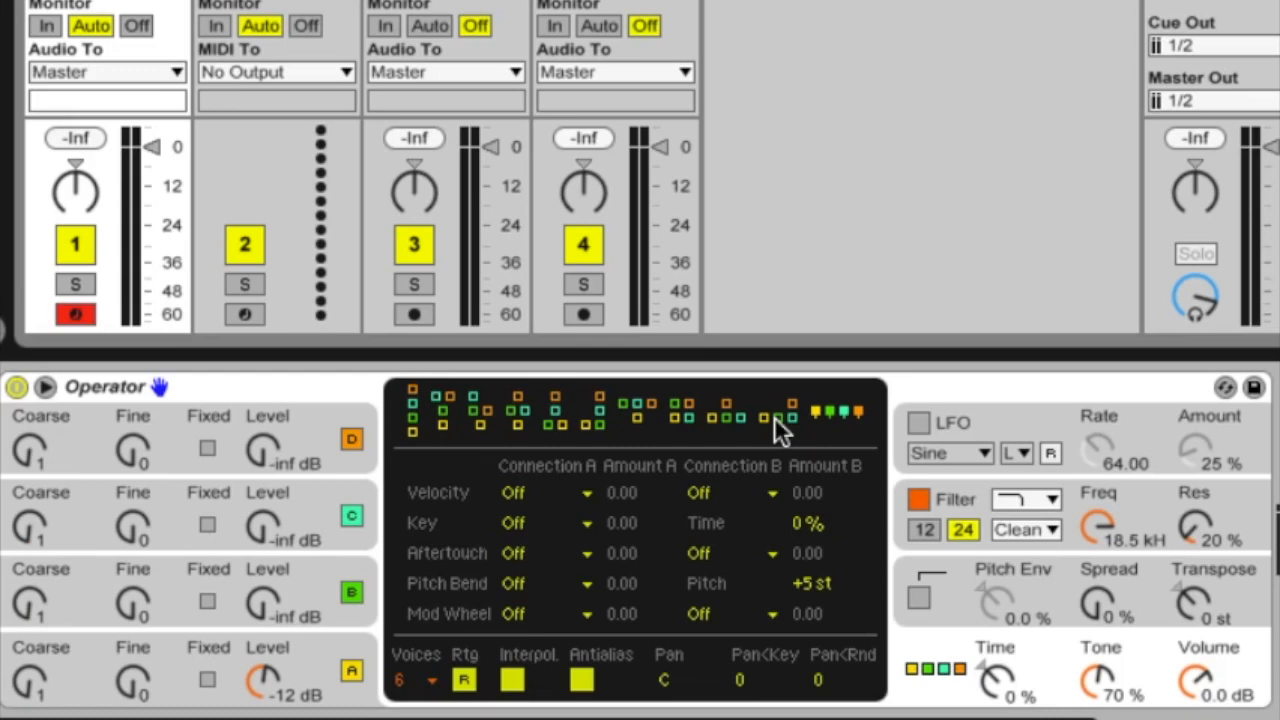
mouse_move(815, 428)
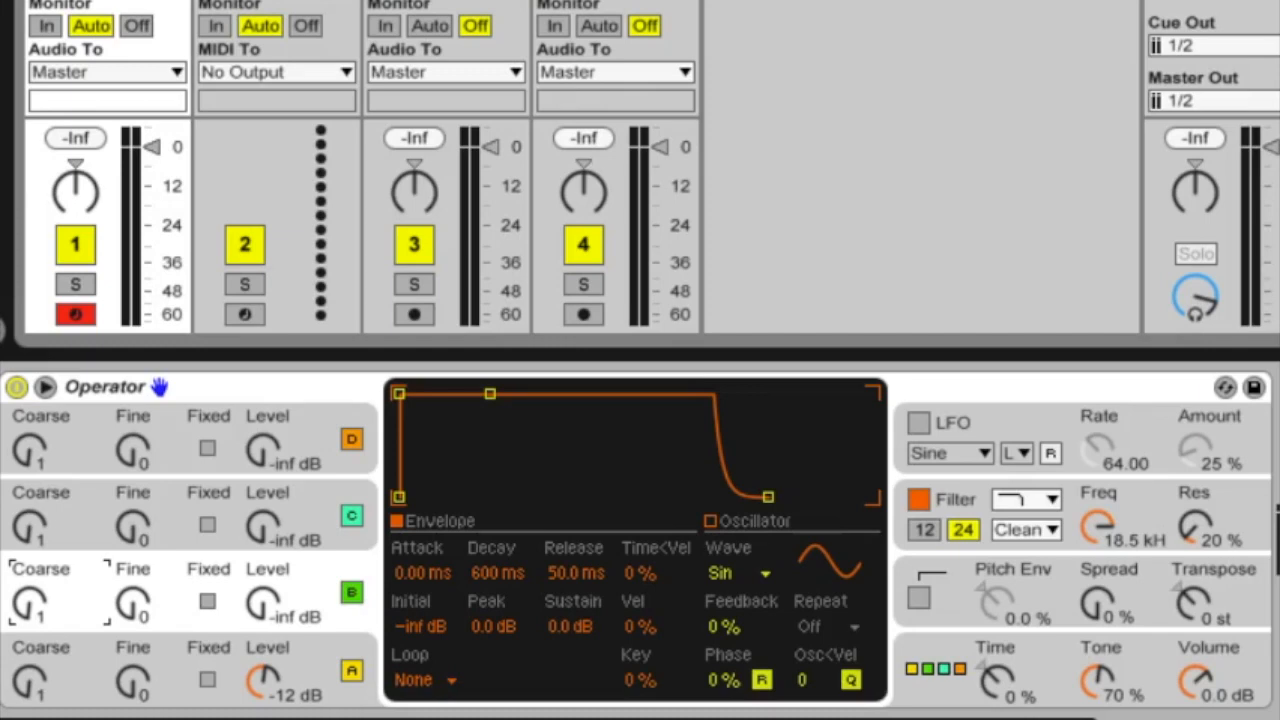
mouse_move(310, 405)
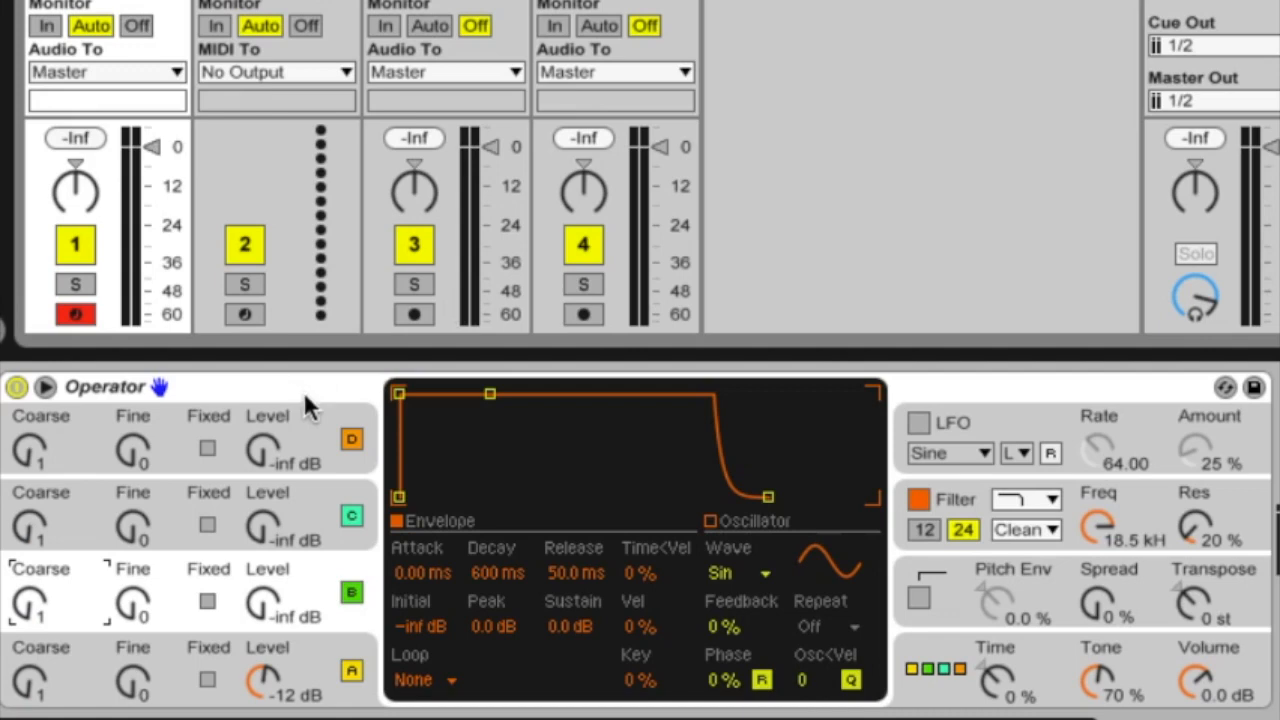
mouse_move(340, 620)
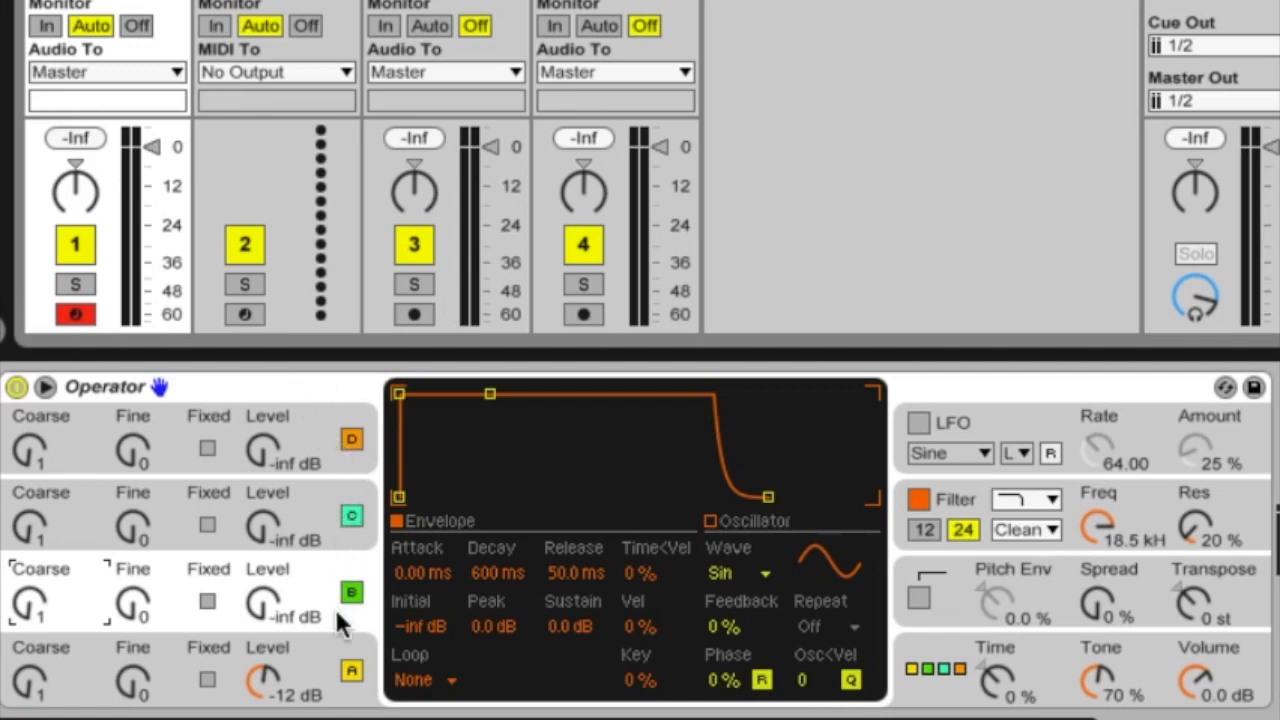
mouse_move(315, 515)
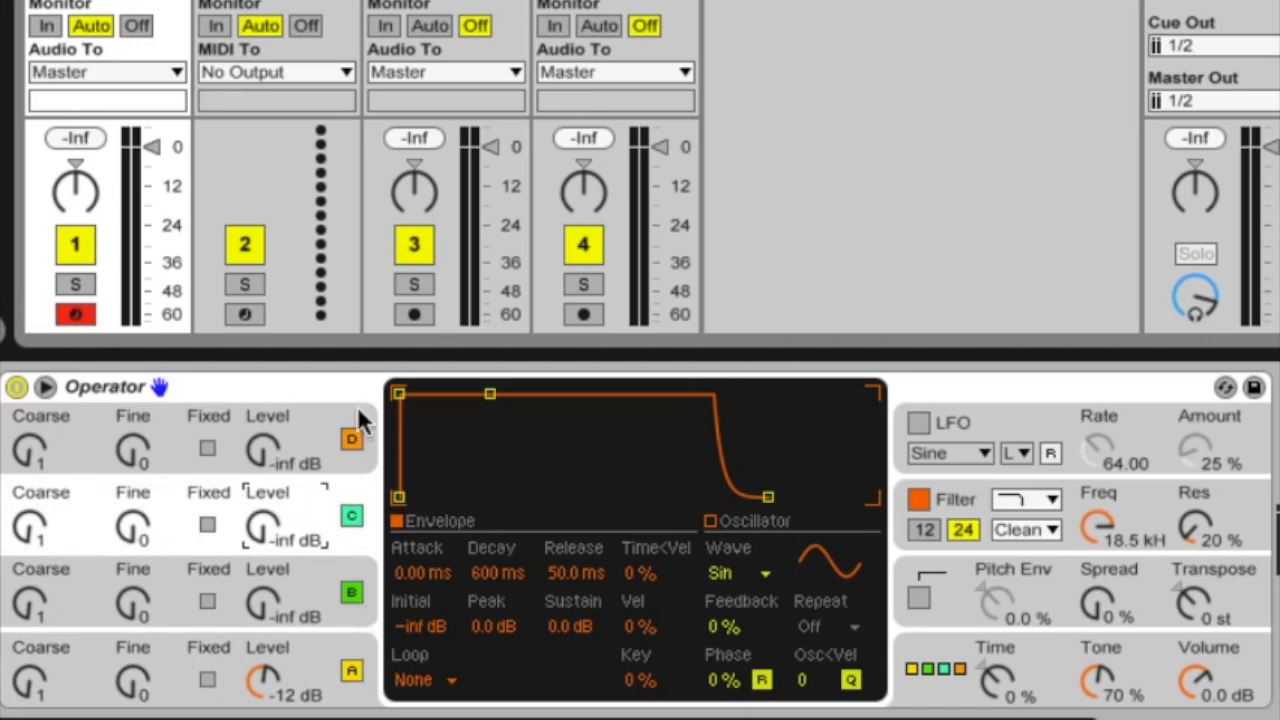
click(351, 439)
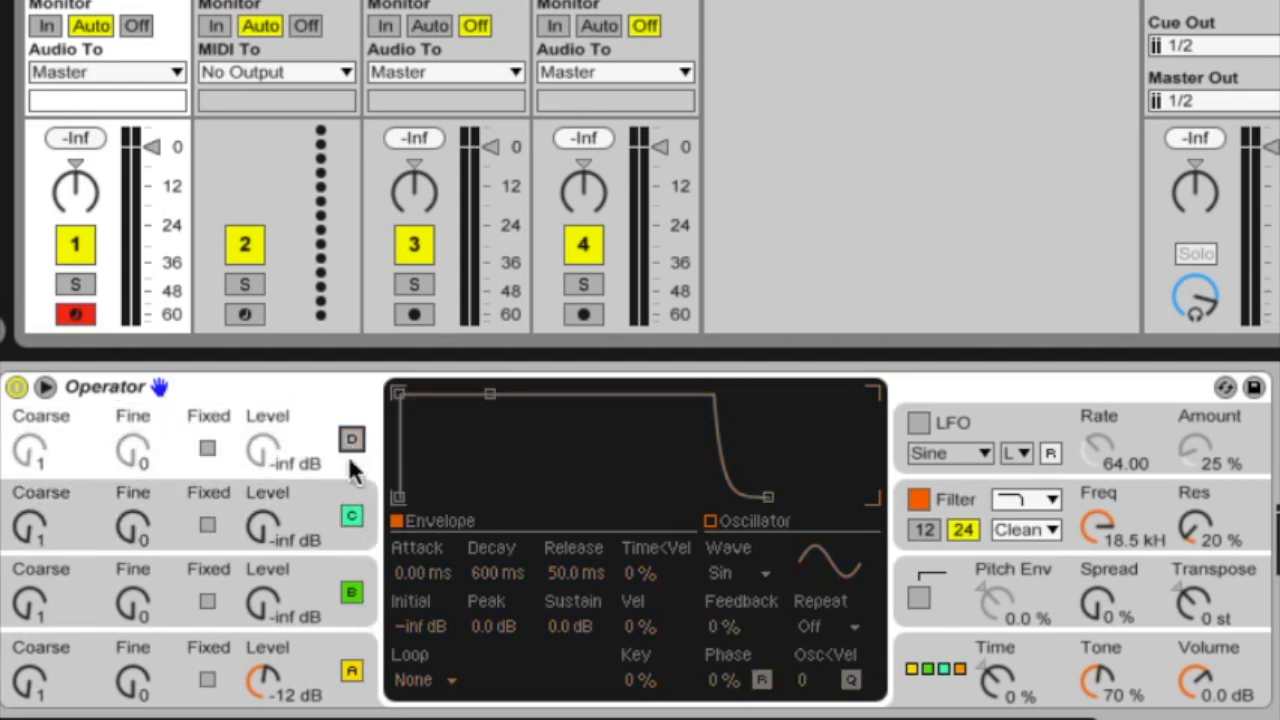
click(351, 515)
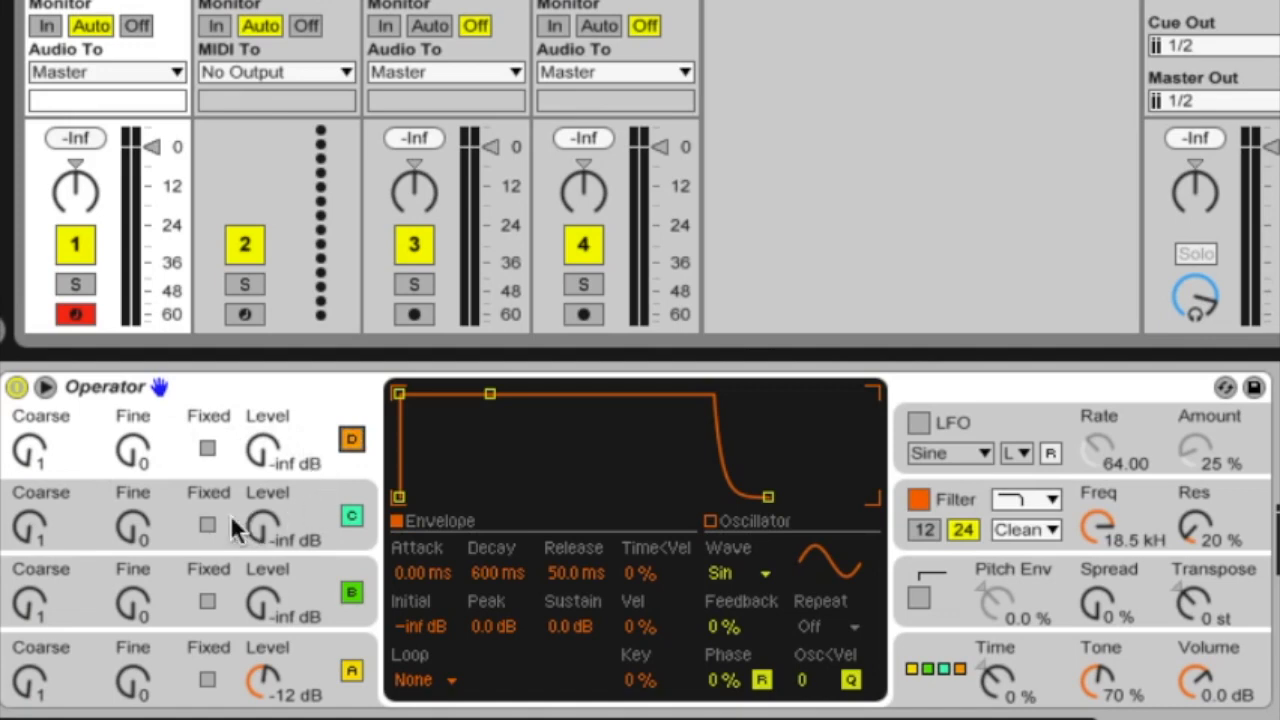
mouse_move(222, 515)
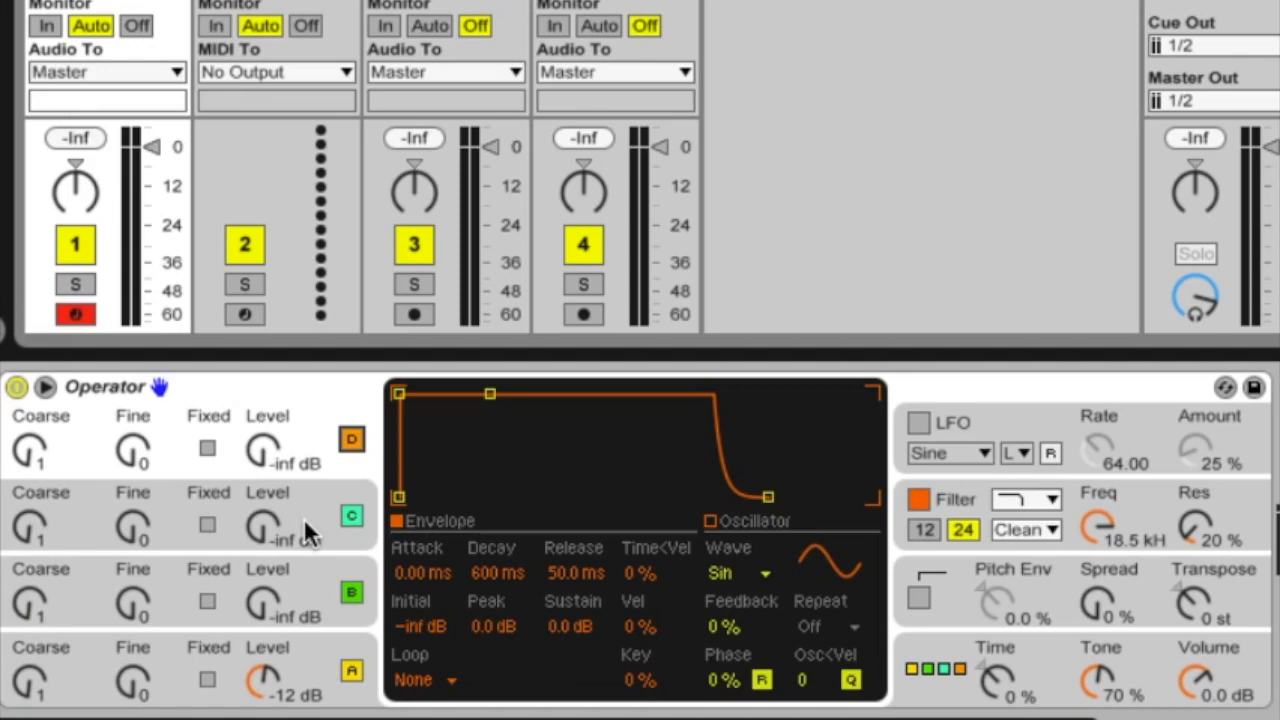
mouse_move(250, 490)
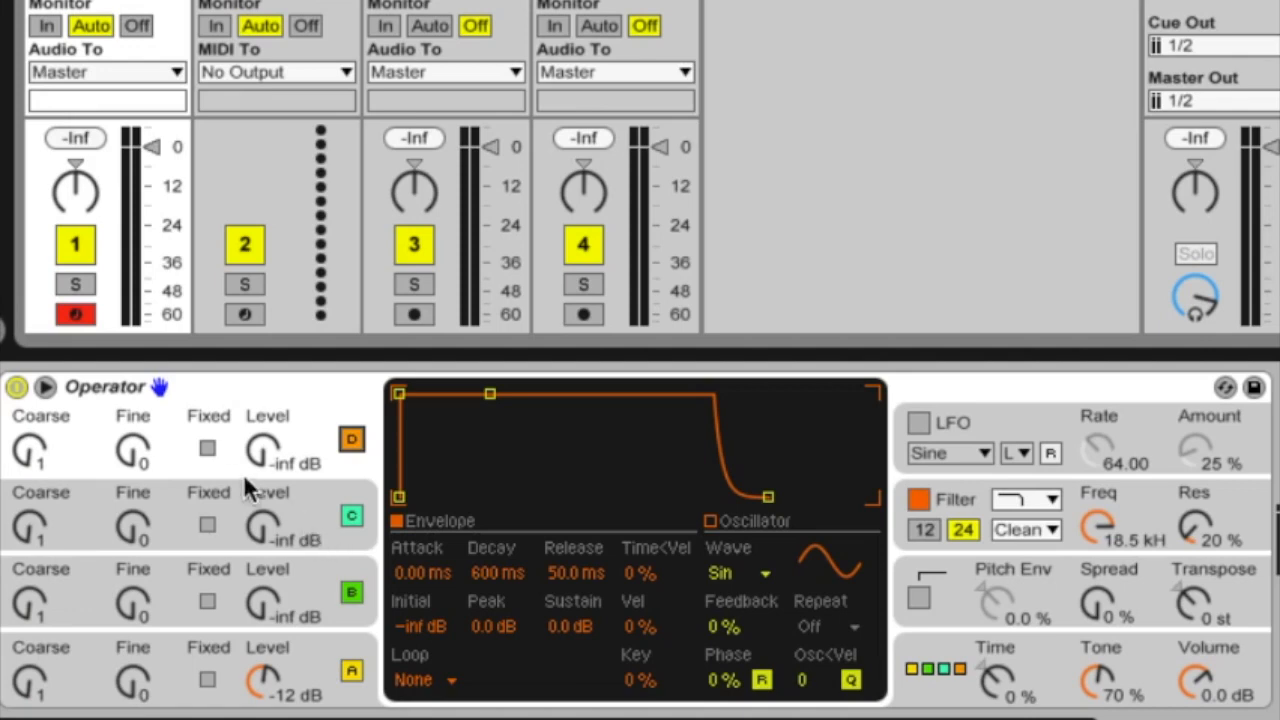
mouse_move(235, 525)
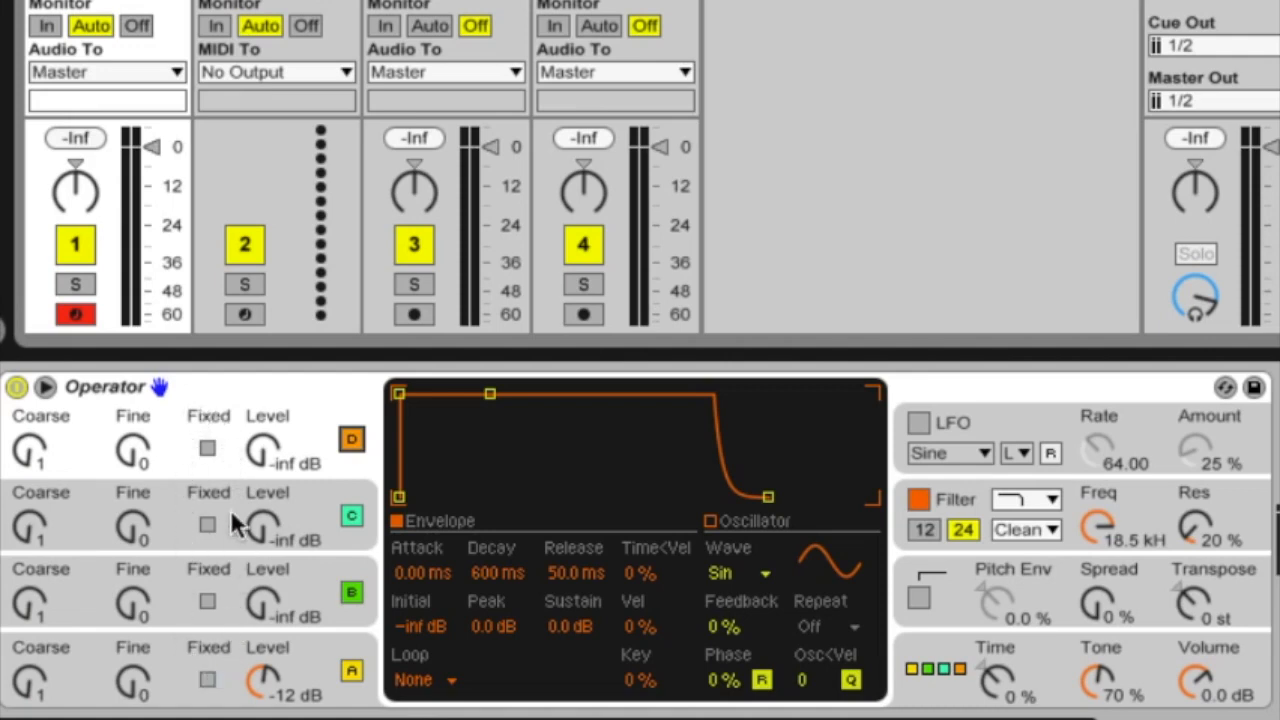
mouse_move(190, 505)
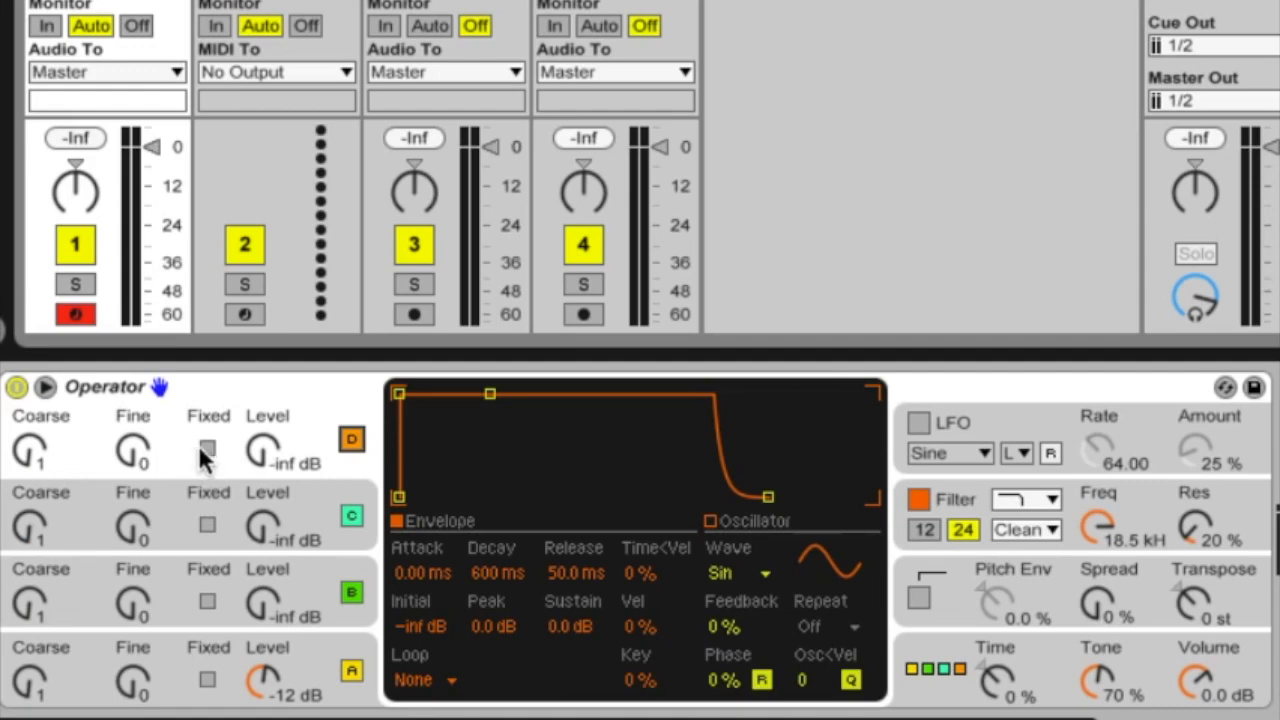
mouse_move(170, 505)
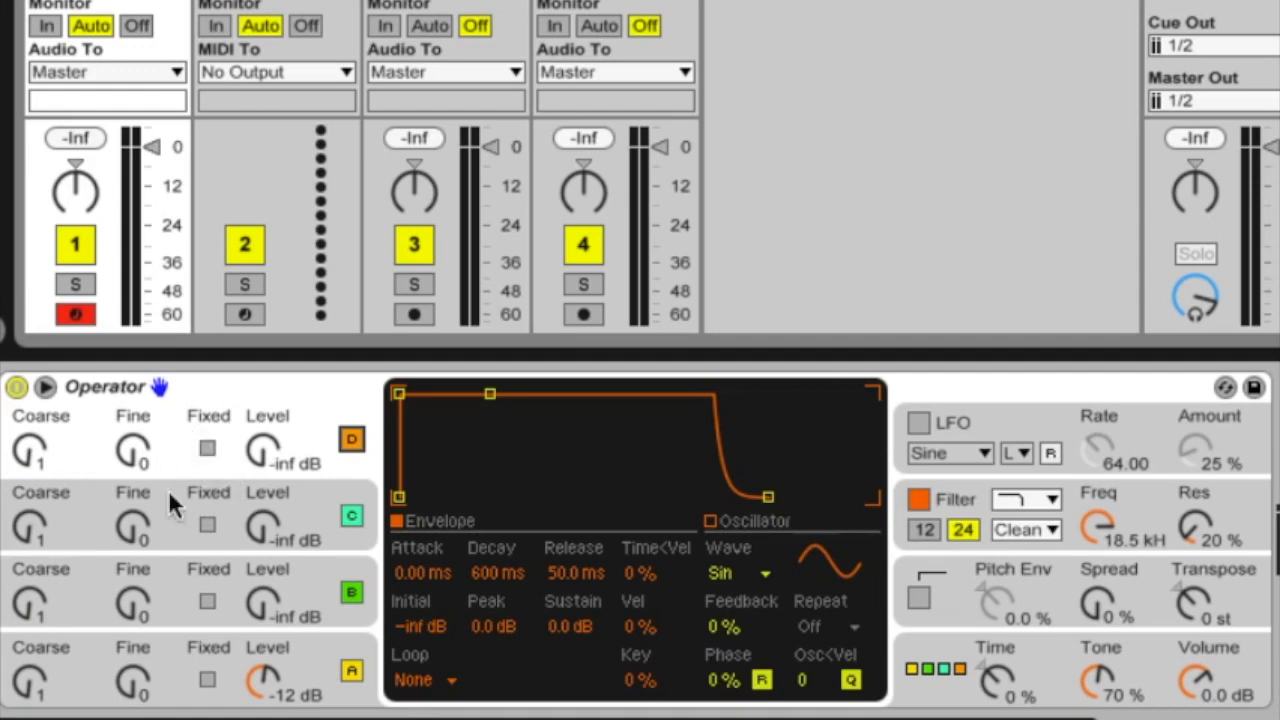
mouse_move(240, 690)
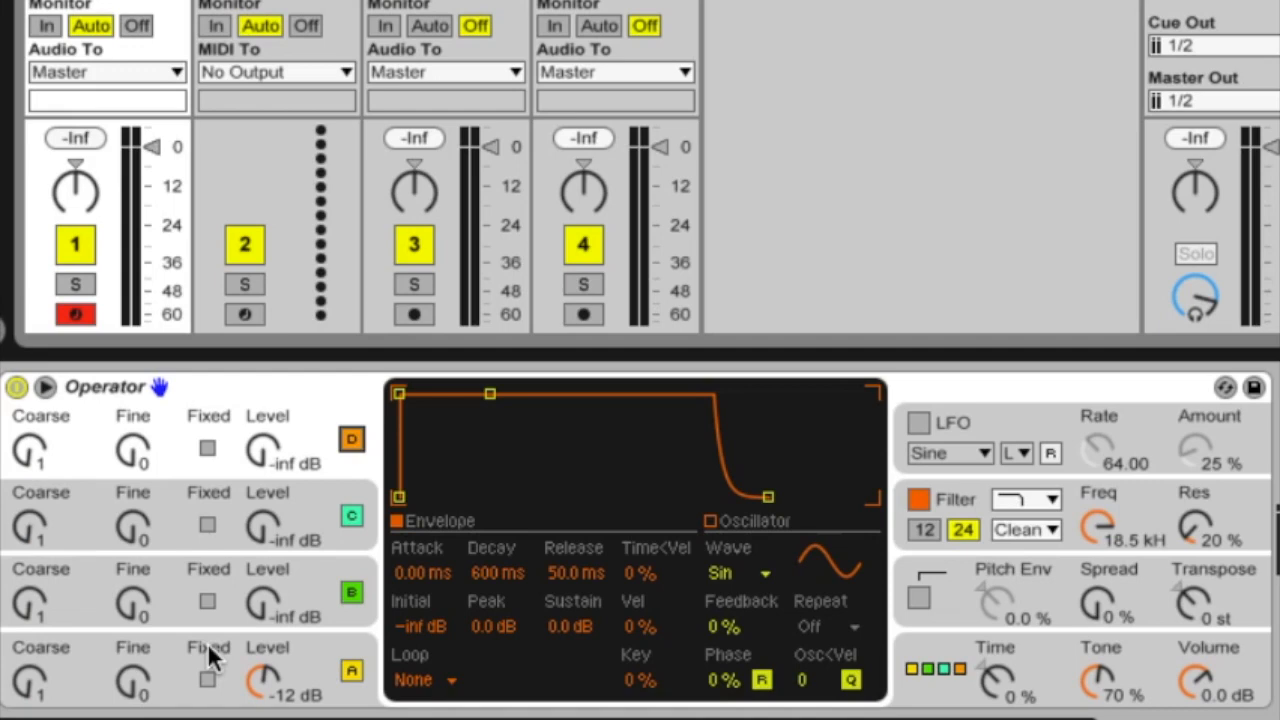
mouse_move(30, 635)
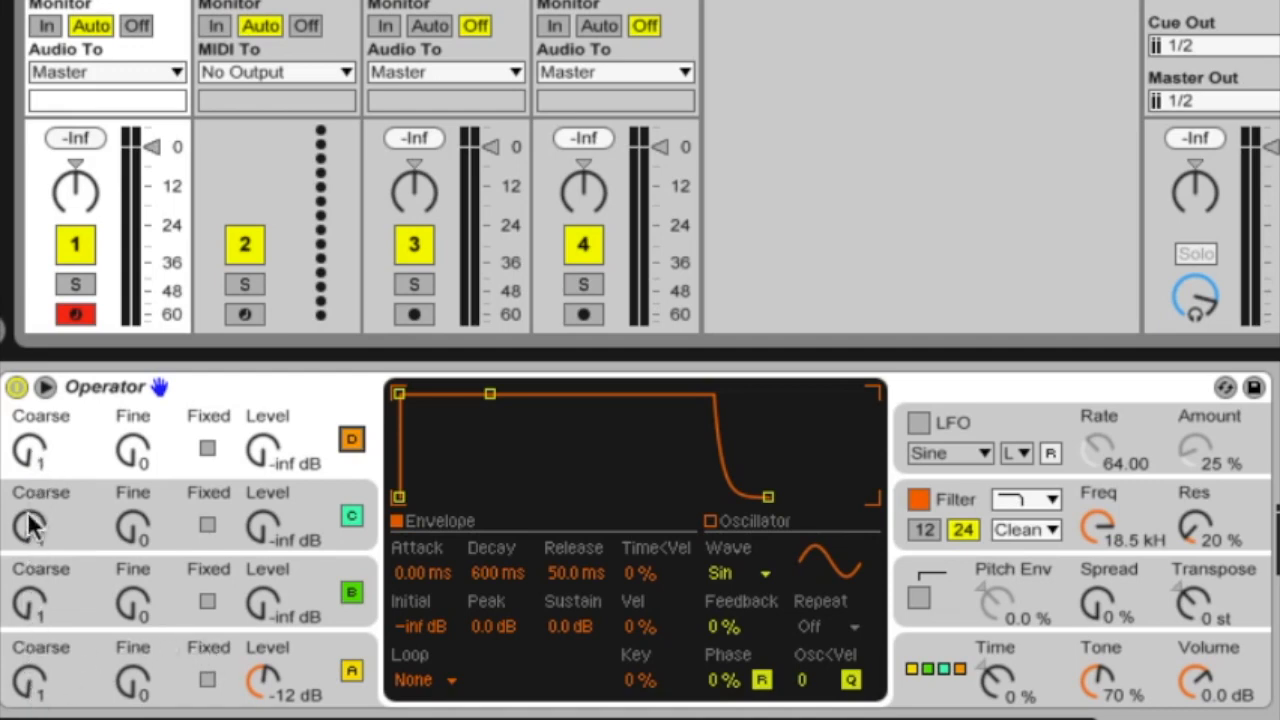
mouse_move(35, 685)
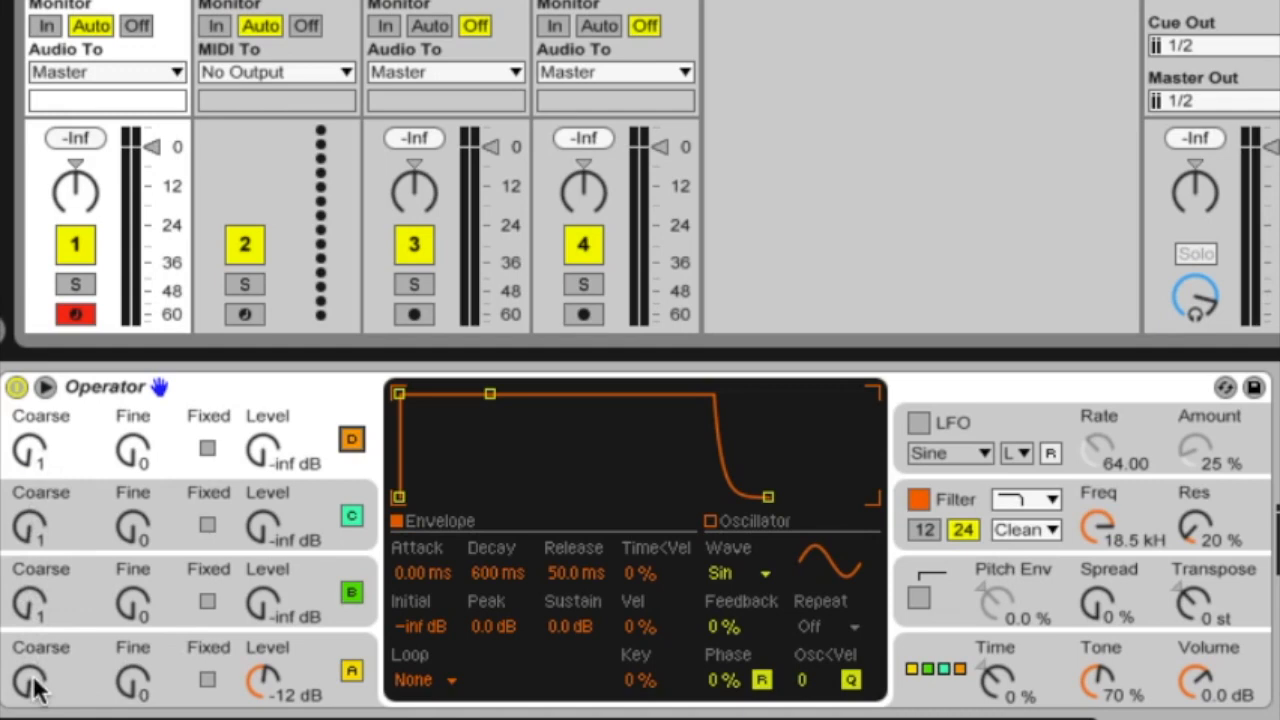
mouse_move(35, 470)
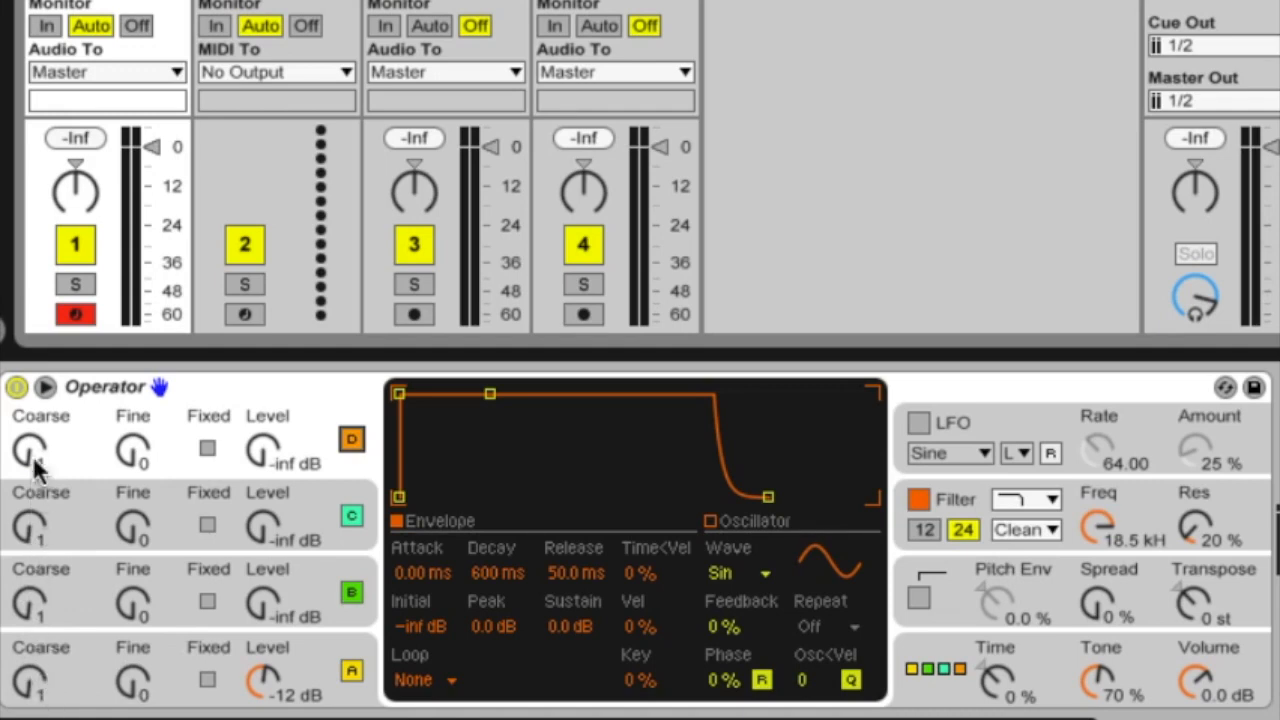
mouse_move(35, 685)
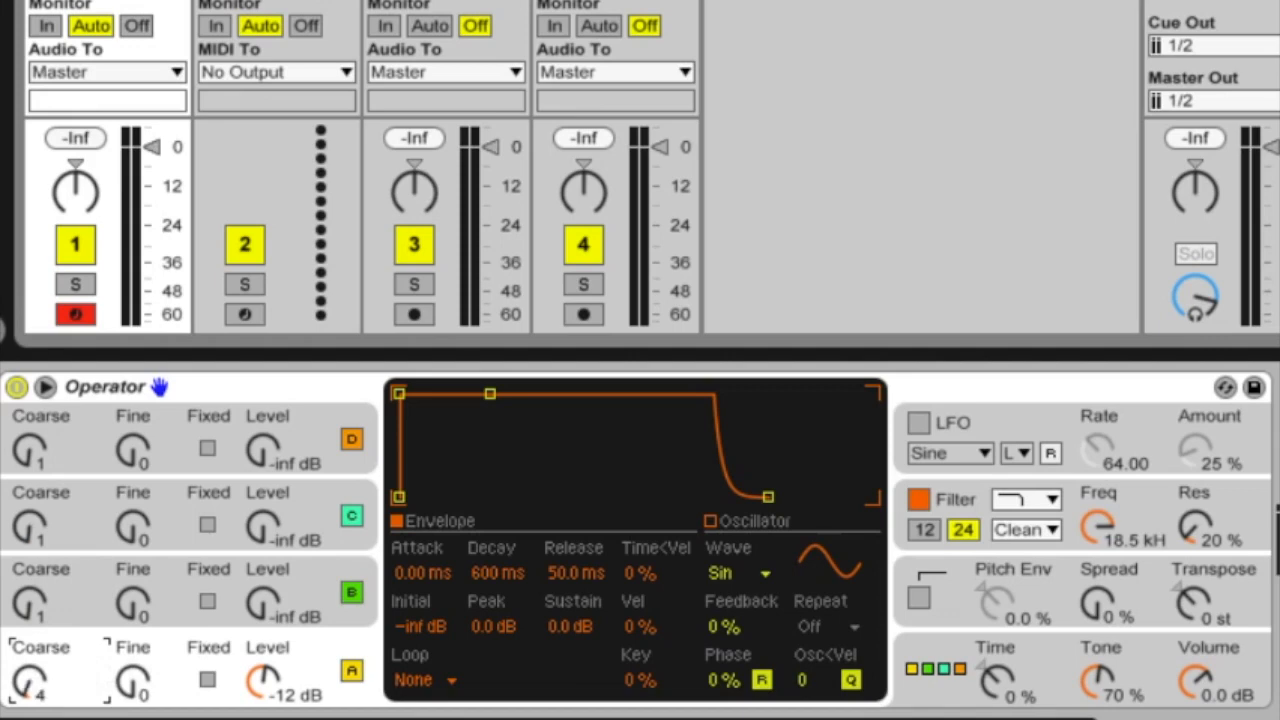
mouse_move(65, 705)
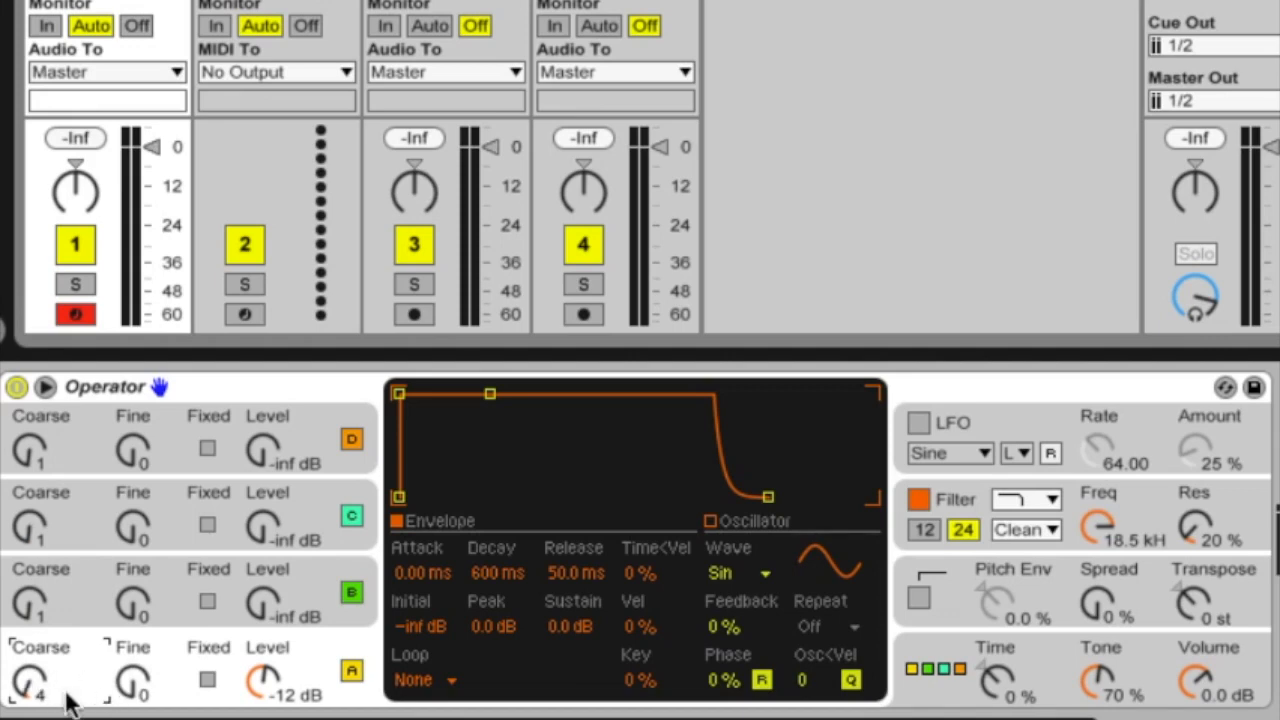
Step: Drag oscillator A's Coarse knob past 19, then settle its tuning at 0.5
drag(30, 680, 30, 600)
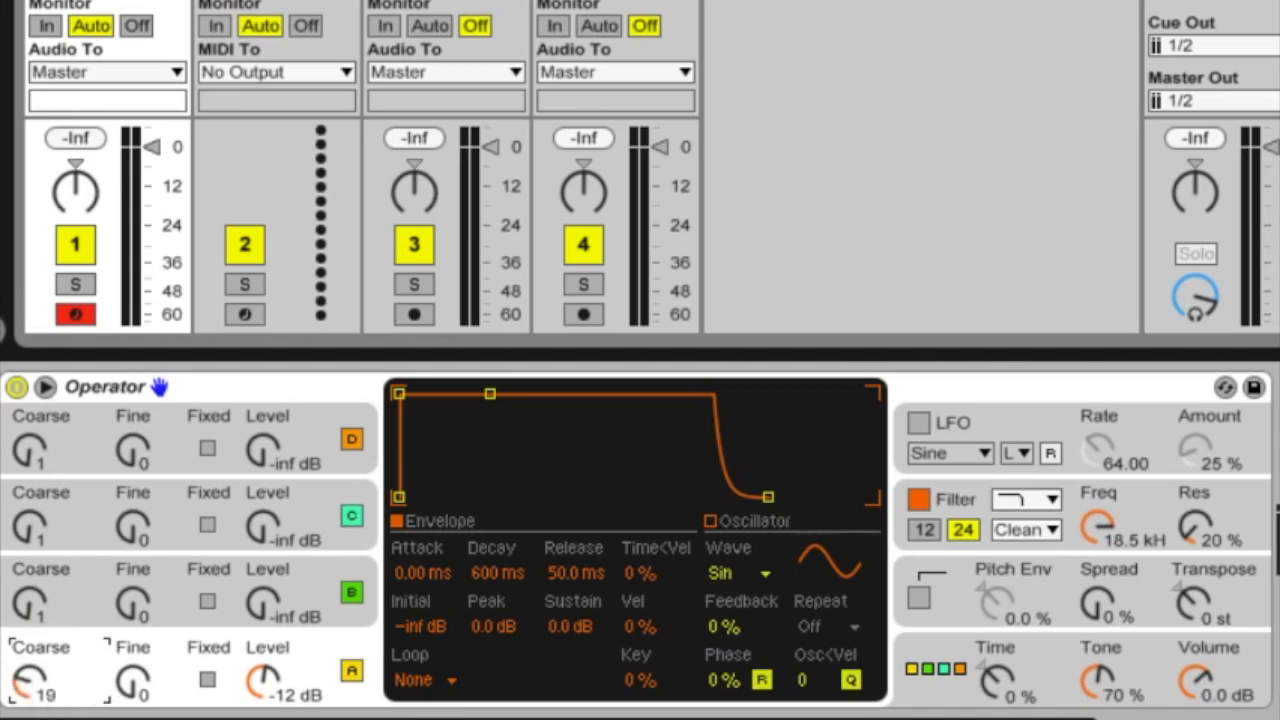
drag(30, 680, 30, 640)
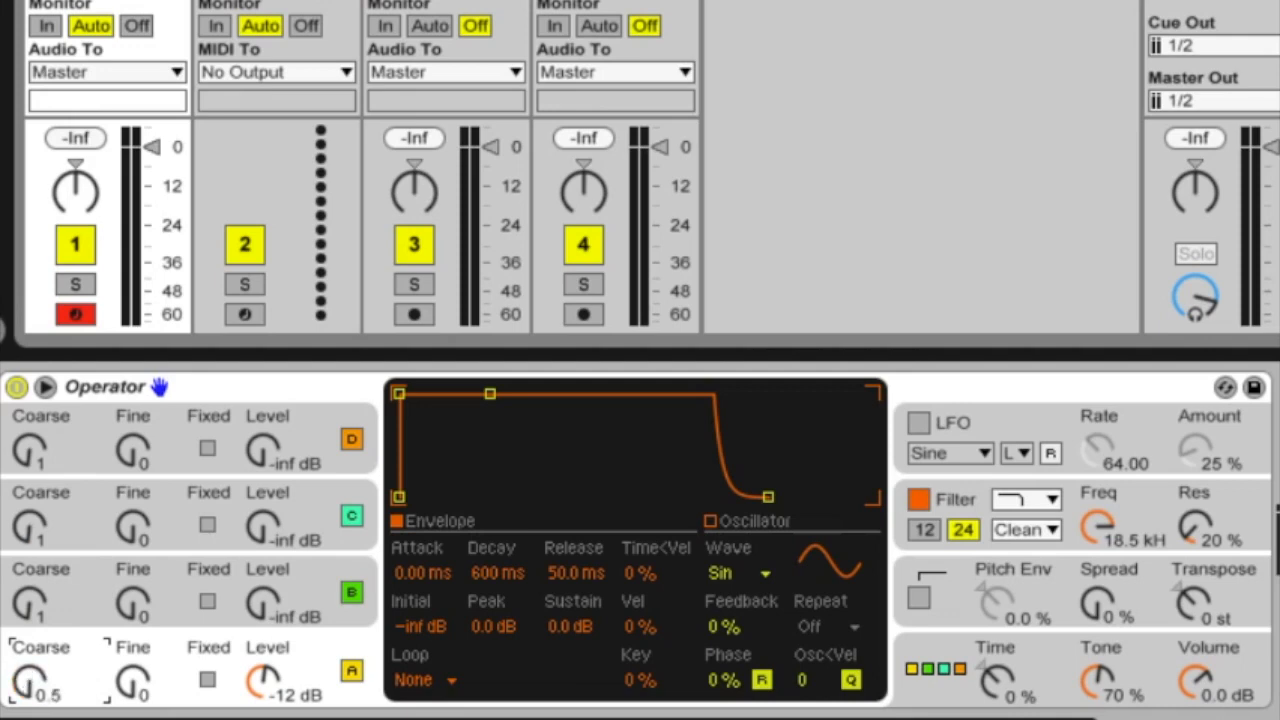
mouse_move(145, 700)
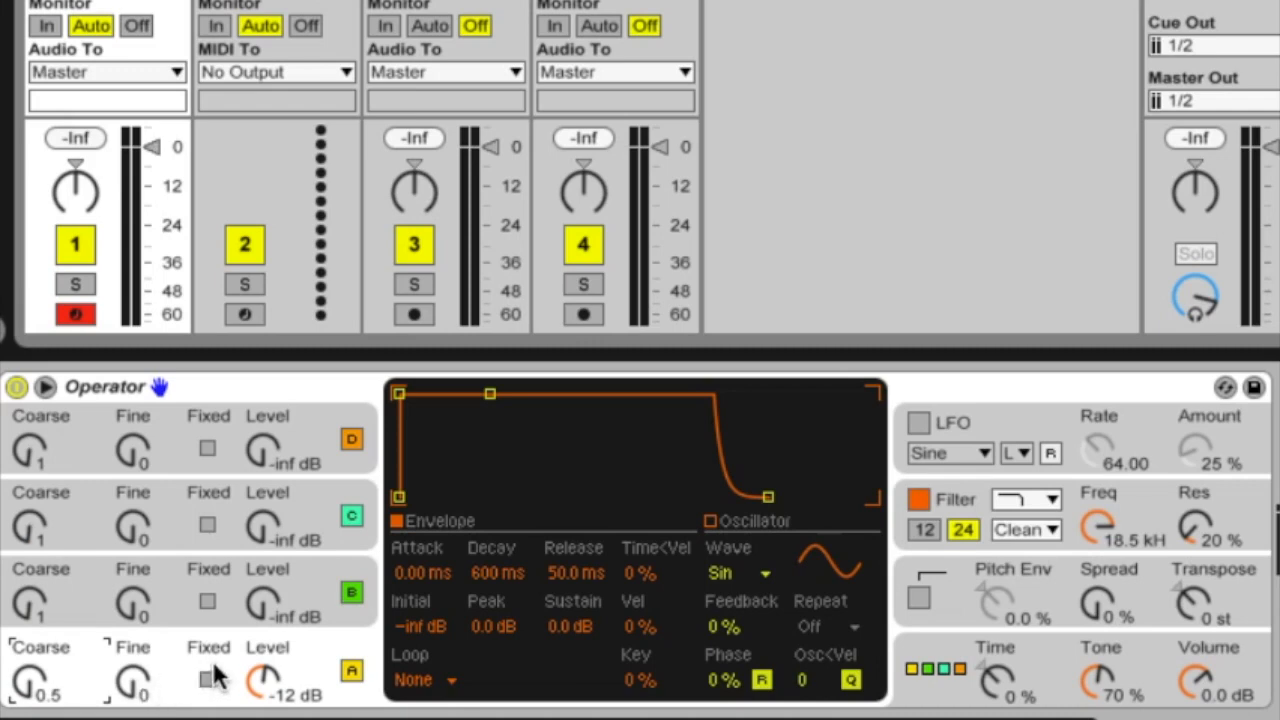
mouse_move(207, 452)
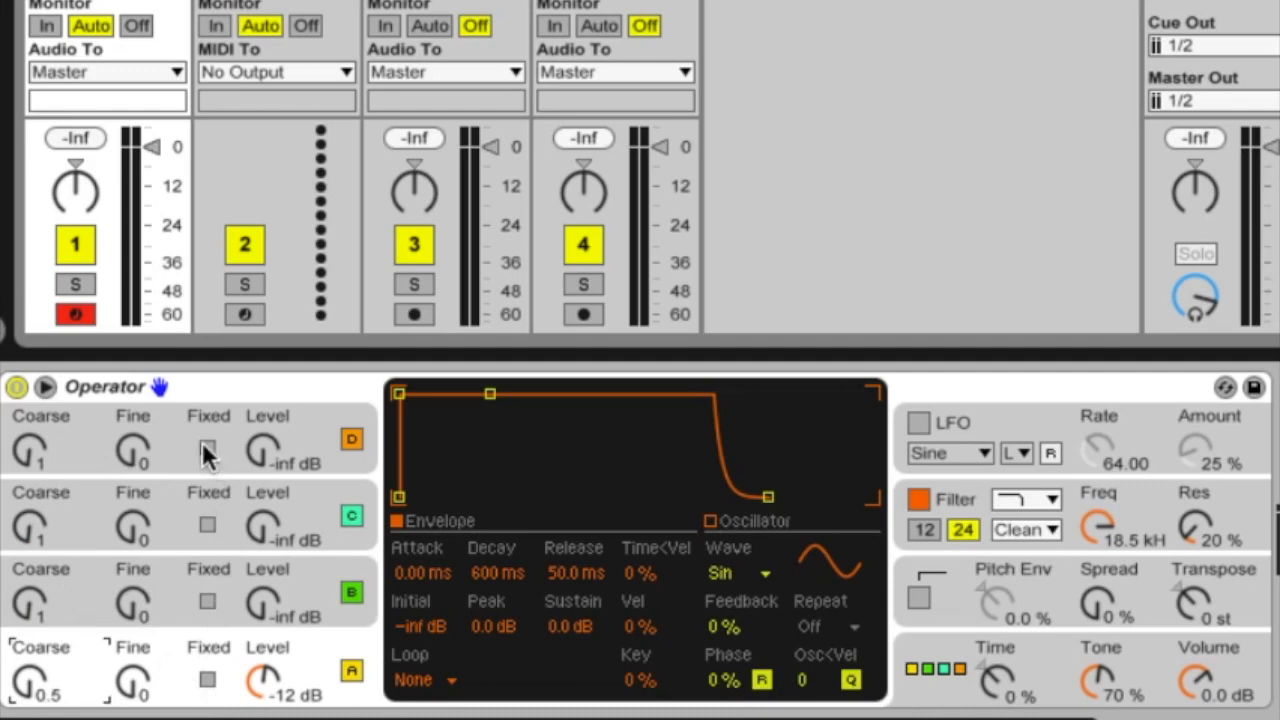
Step: Switch oscillators D and C to fixed-frequency mode
click(207, 450)
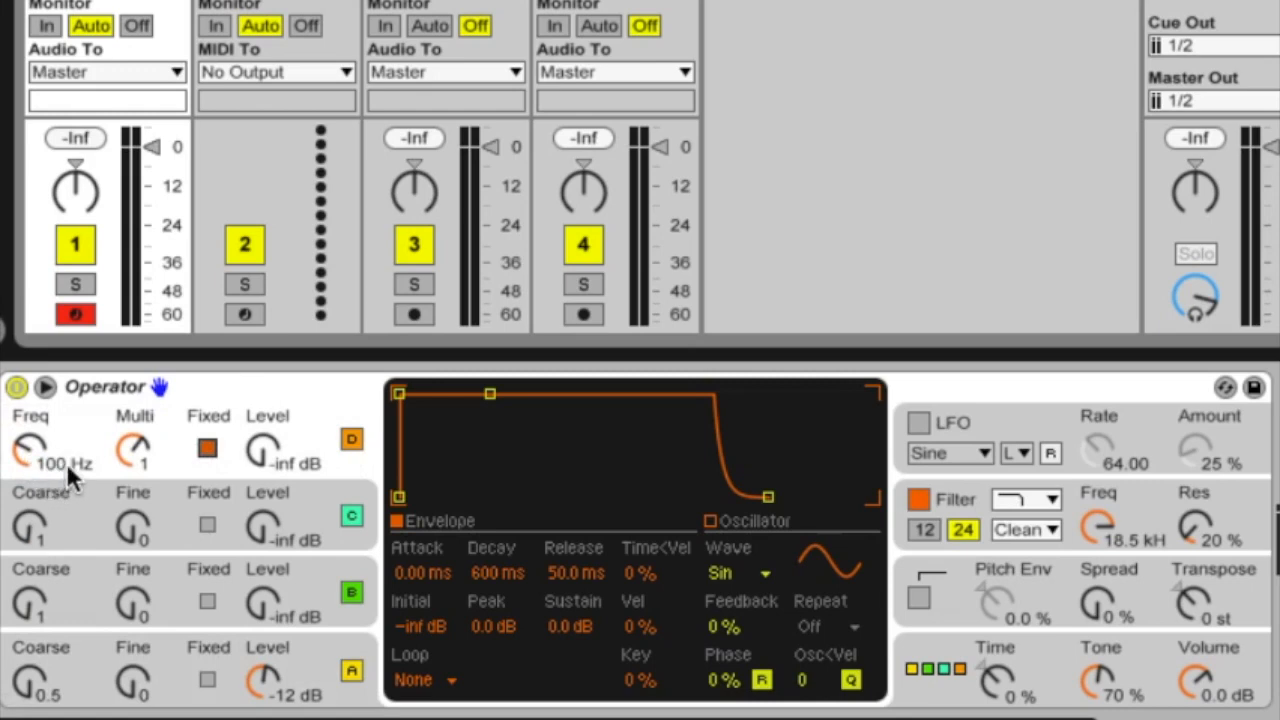
mouse_move(125, 530)
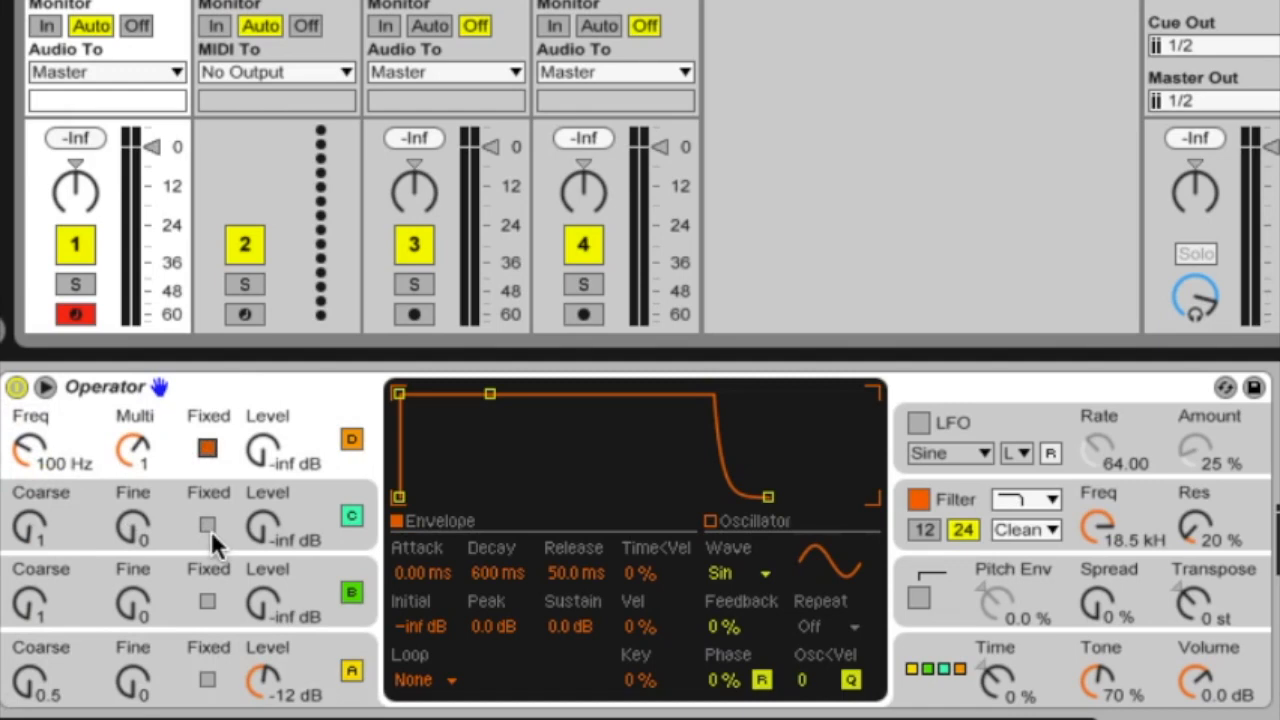
click(207, 525)
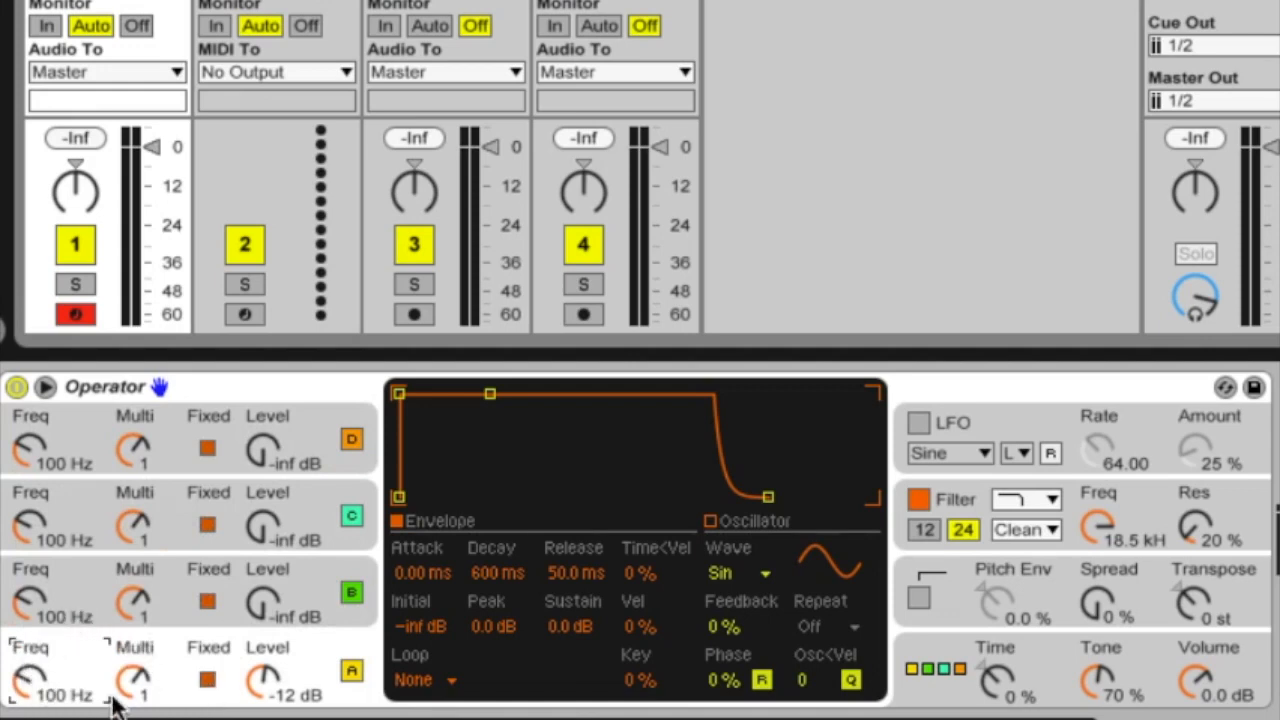
Step: Tune oscillator A to 200 Hz and D to 800 Hz, keeping D's multiplier at 1
drag(30, 680, 30, 640)
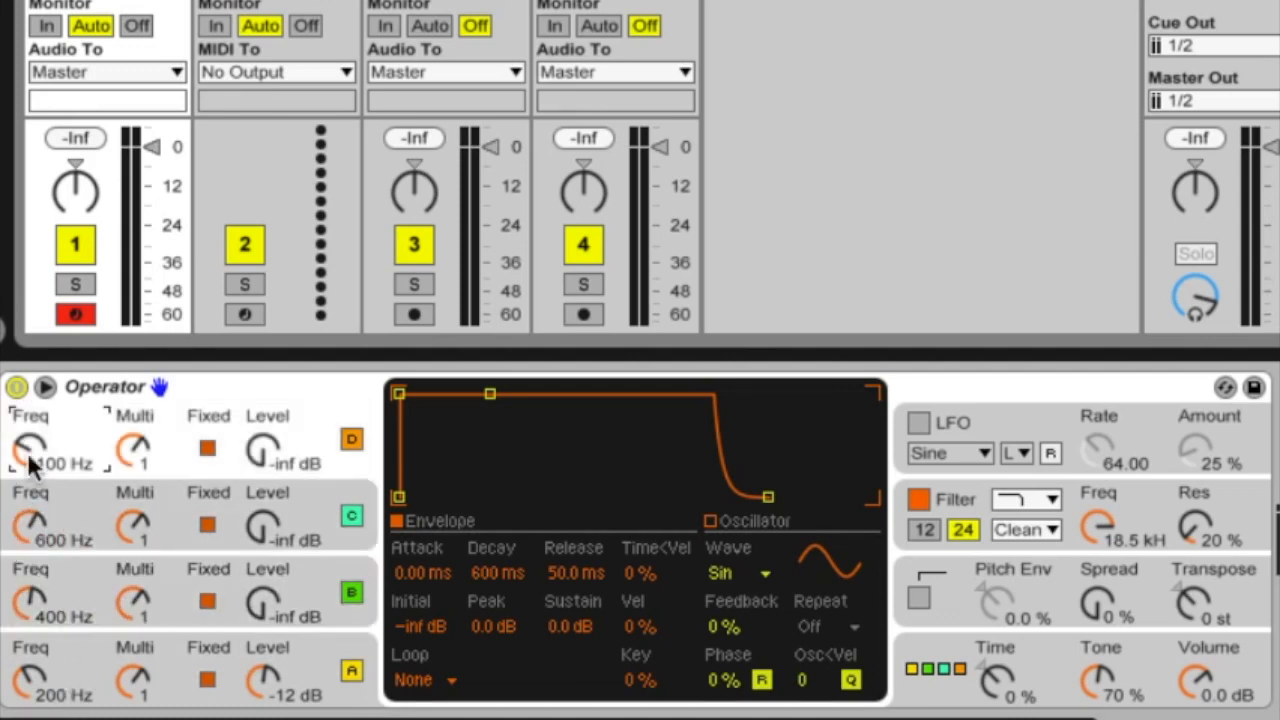
drag(28, 448, 28, 420)
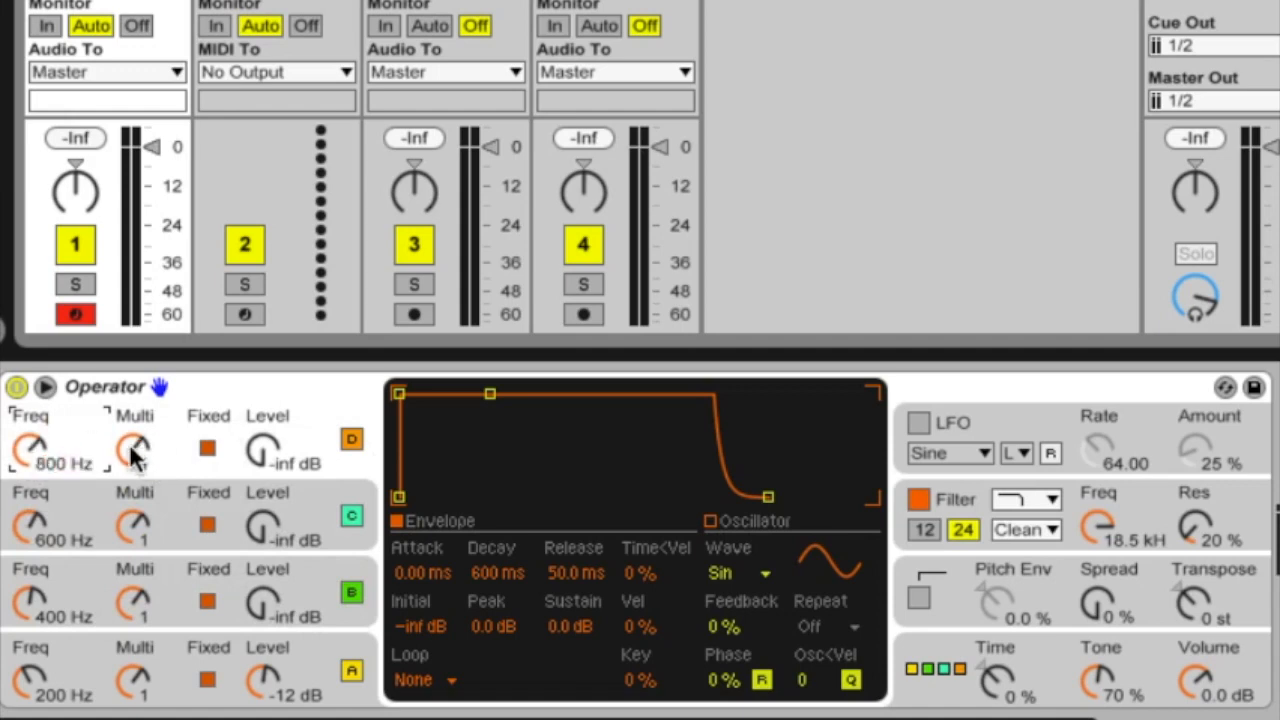
drag(135, 450, 135, 420)
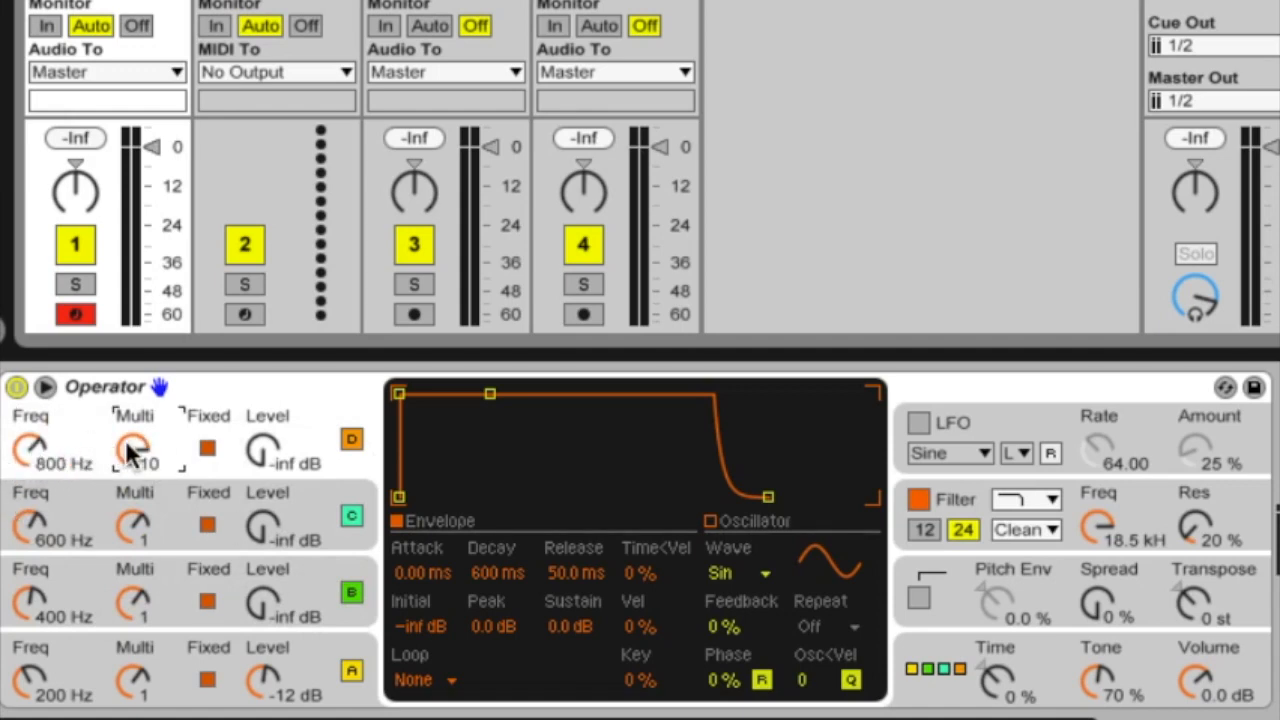
drag(133, 448, 133, 460)
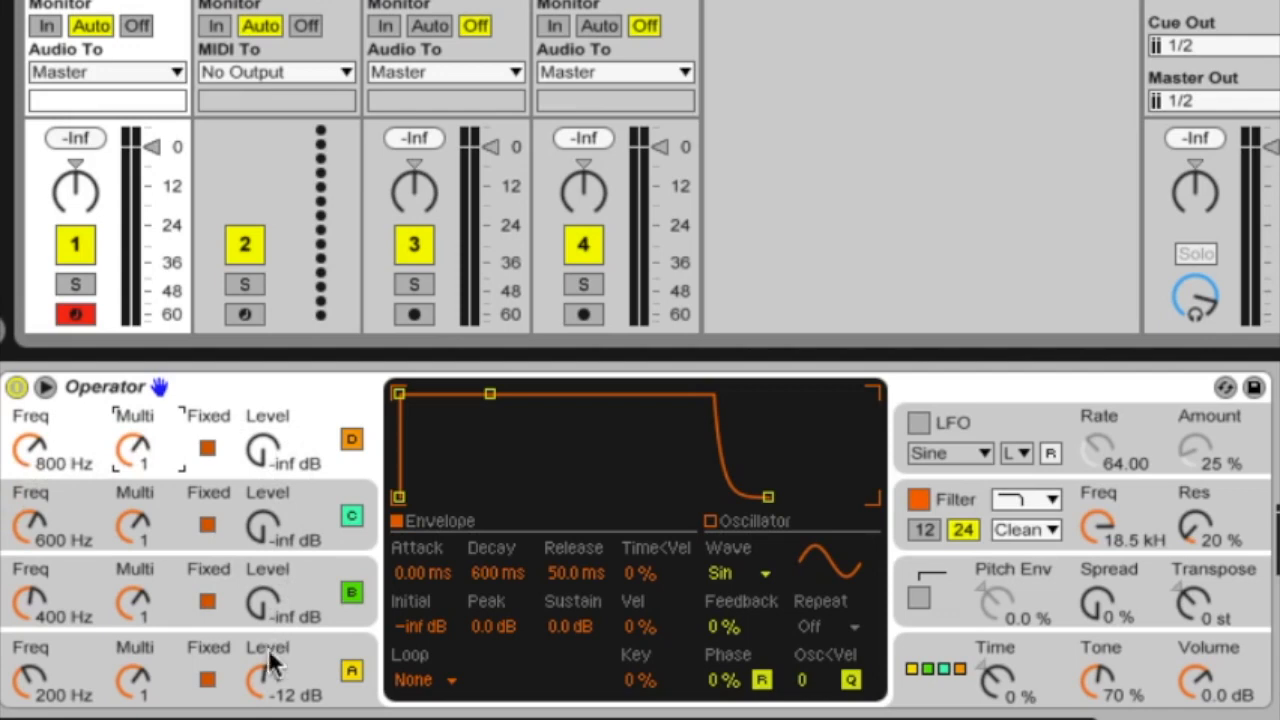
mouse_move(268, 540)
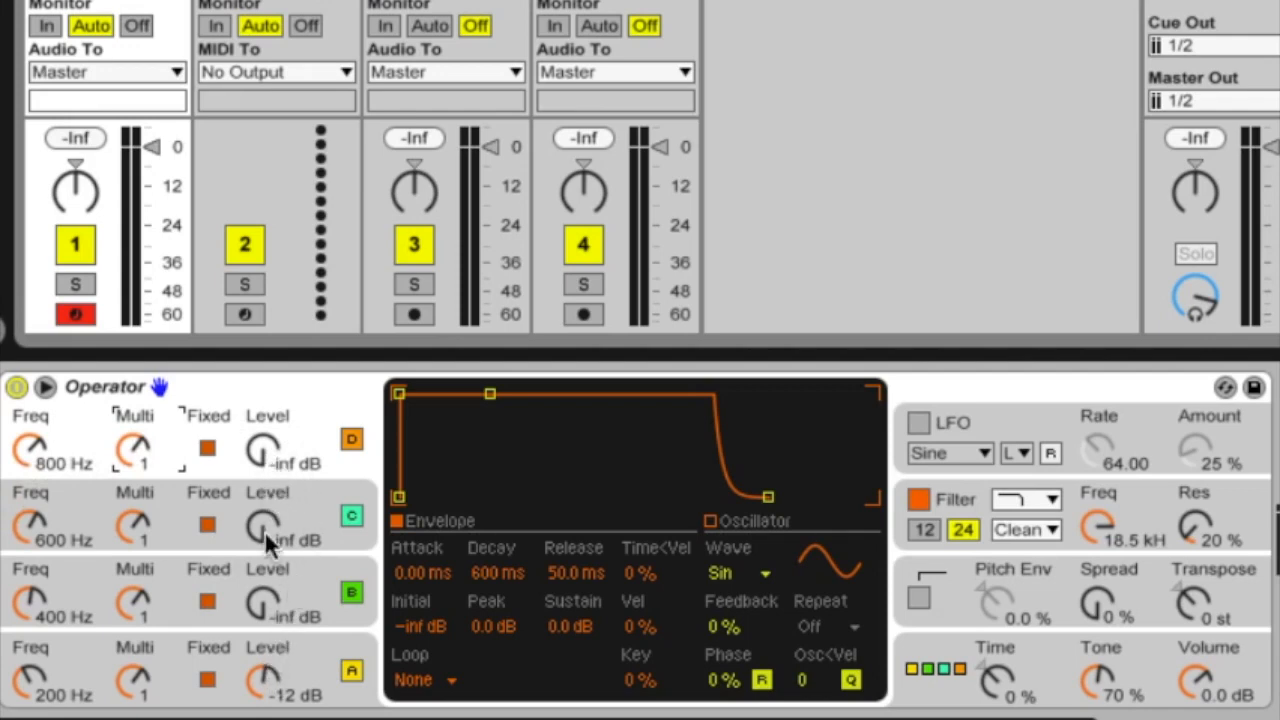
mouse_move(270, 615)
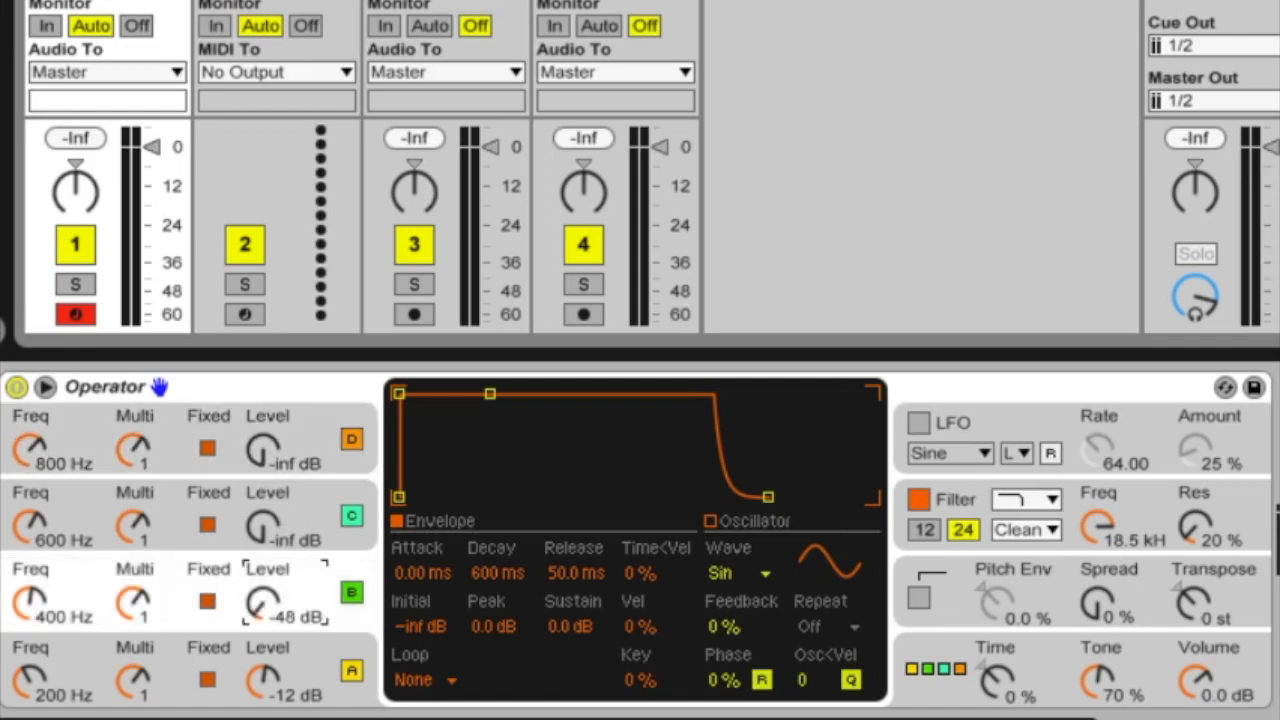
Step: Raise oscillator B's level from -inf to -17 dB
drag(263, 600, 263, 560)
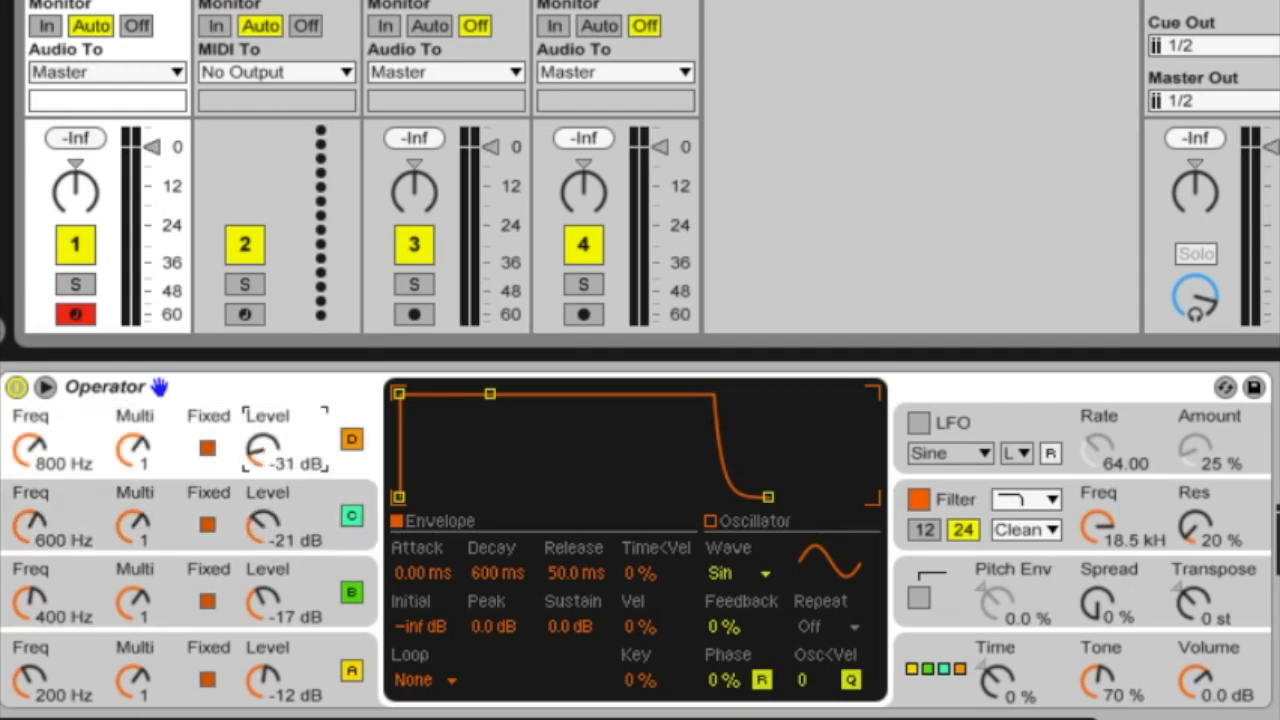
mouse_move(140, 470)
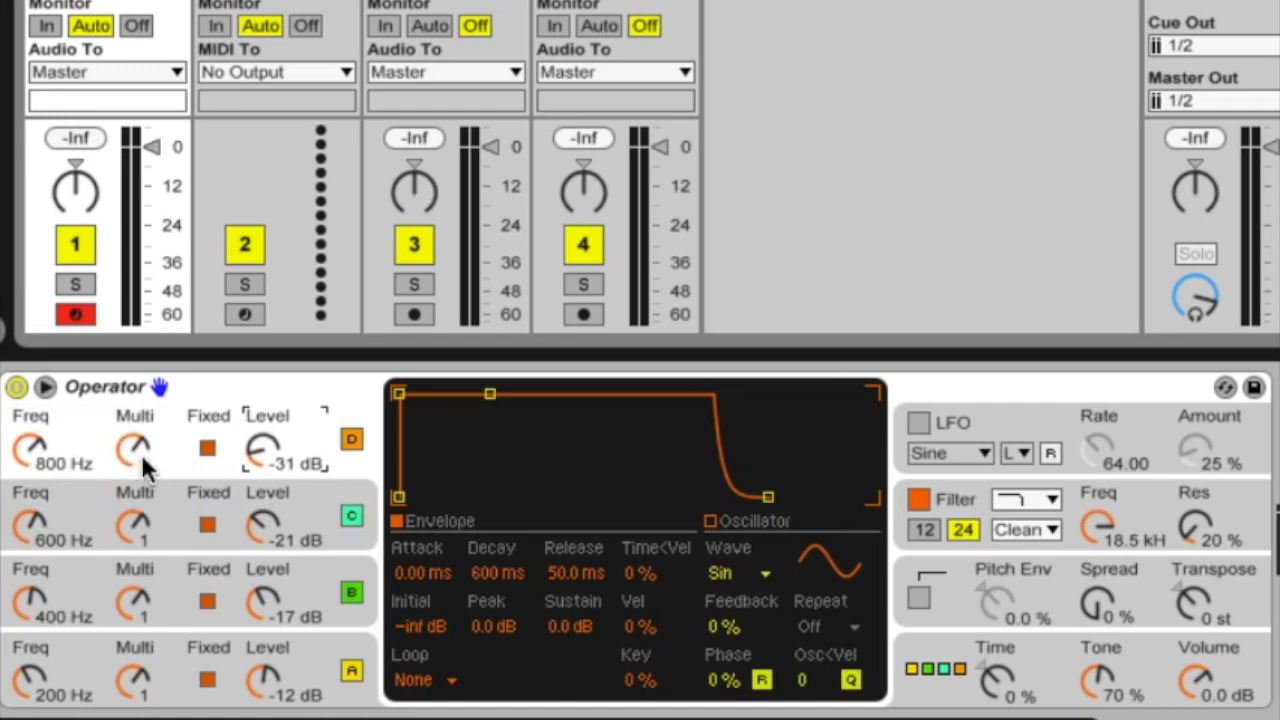
mouse_move(113, 503)
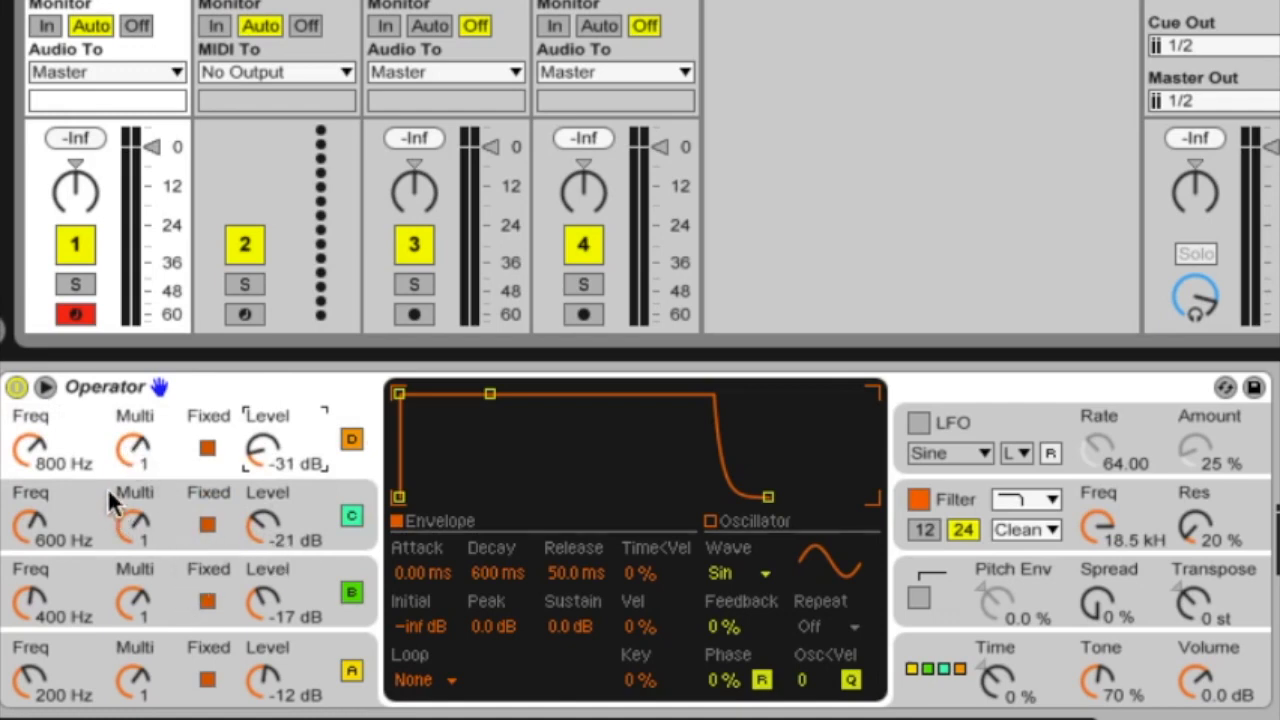
mouse_move(115, 635)
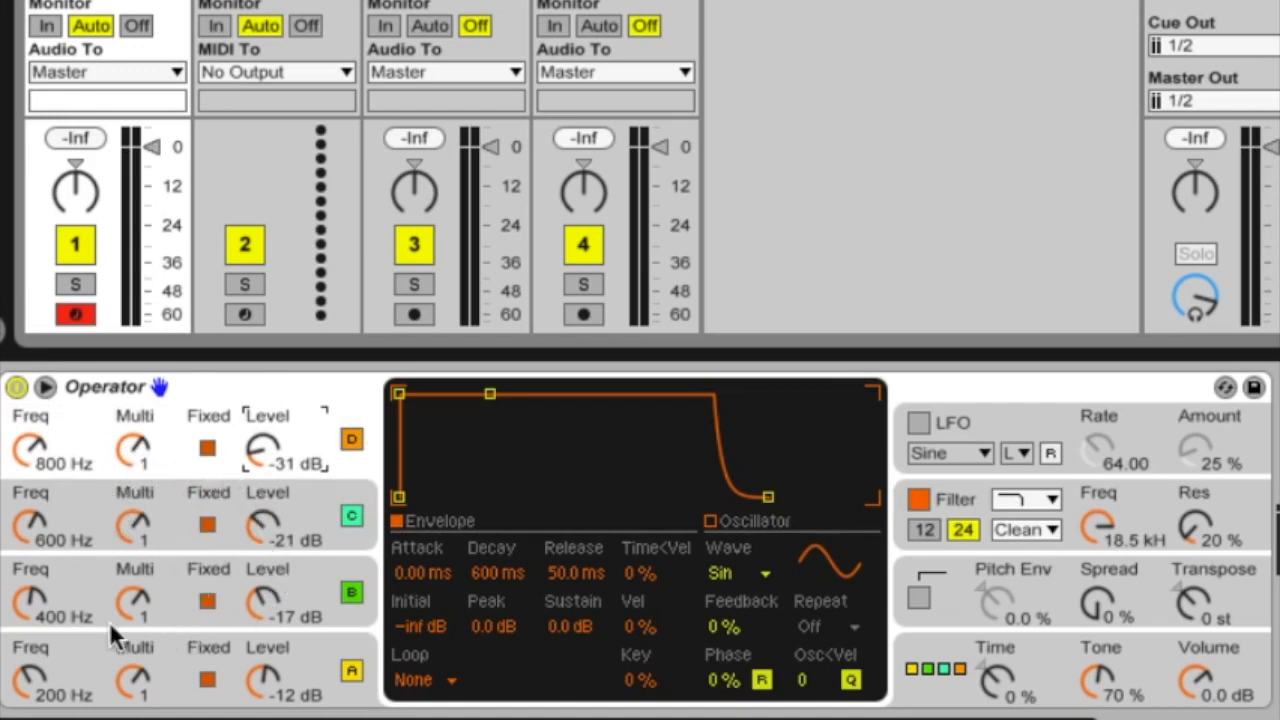
mouse_move(130, 455)
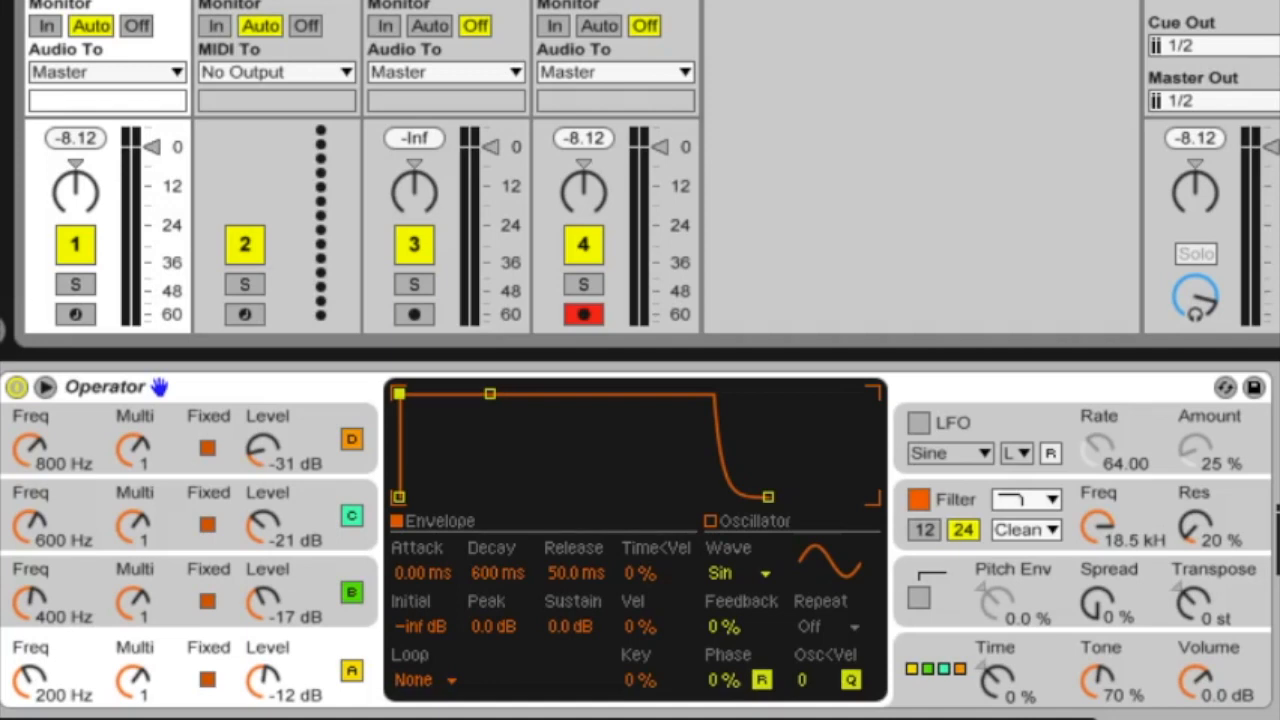
mouse_move(618, 135)
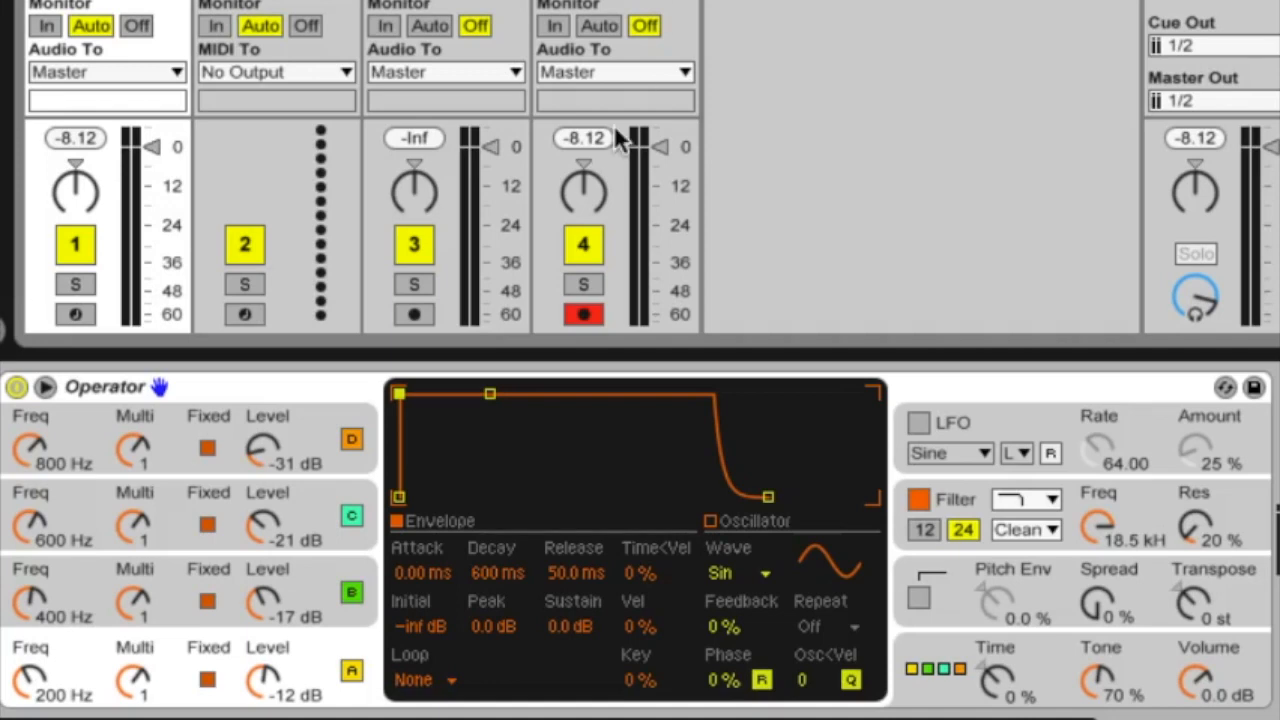
mouse_move(780, 470)
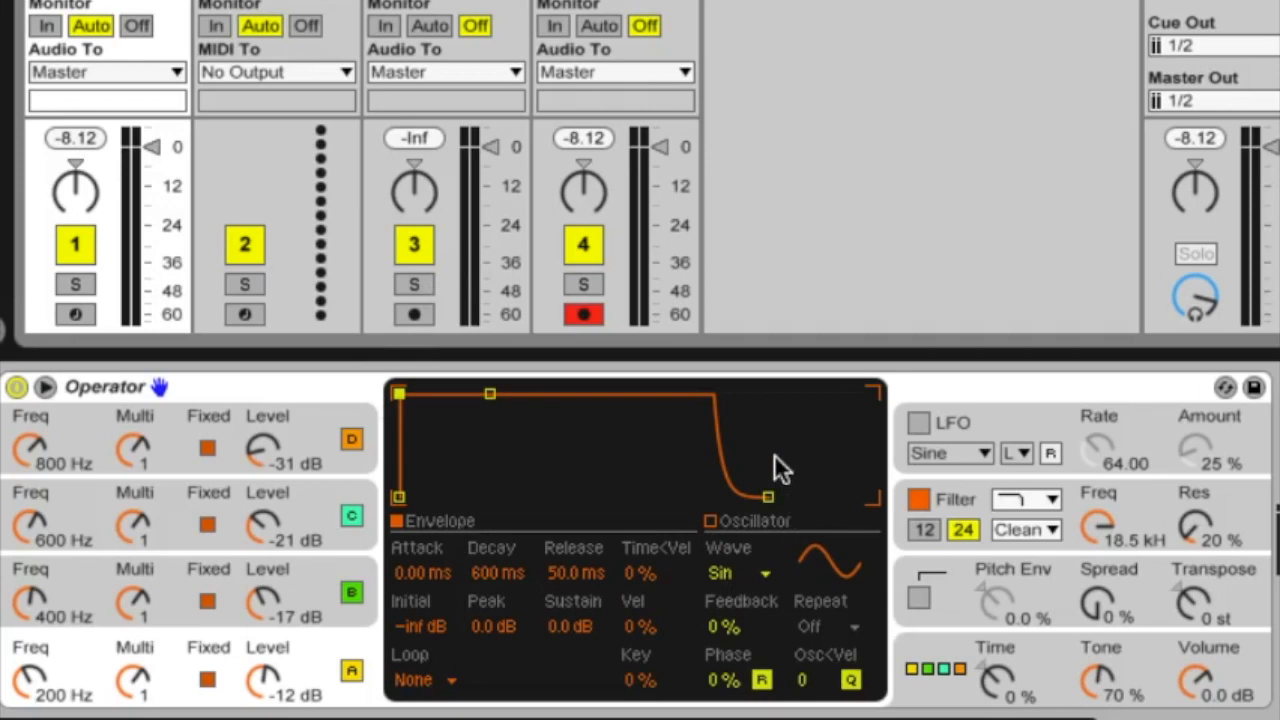
mouse_move(493, 624)
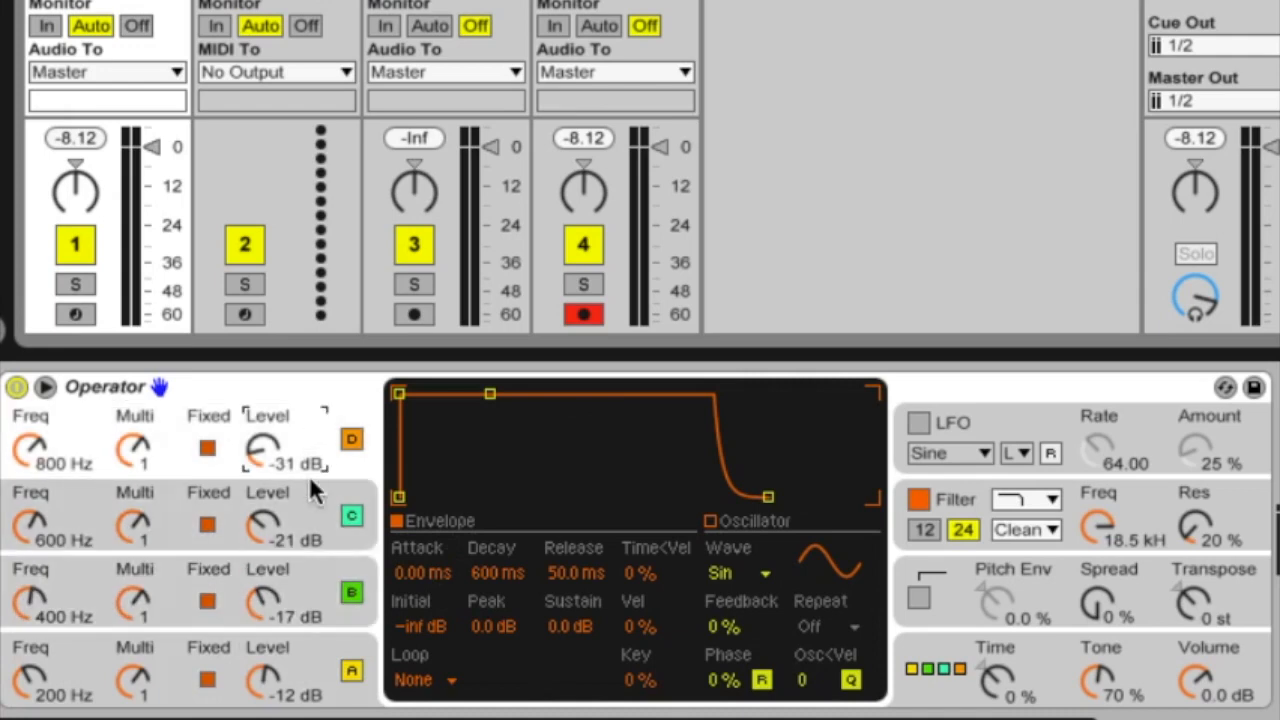
mouse_move(315, 655)
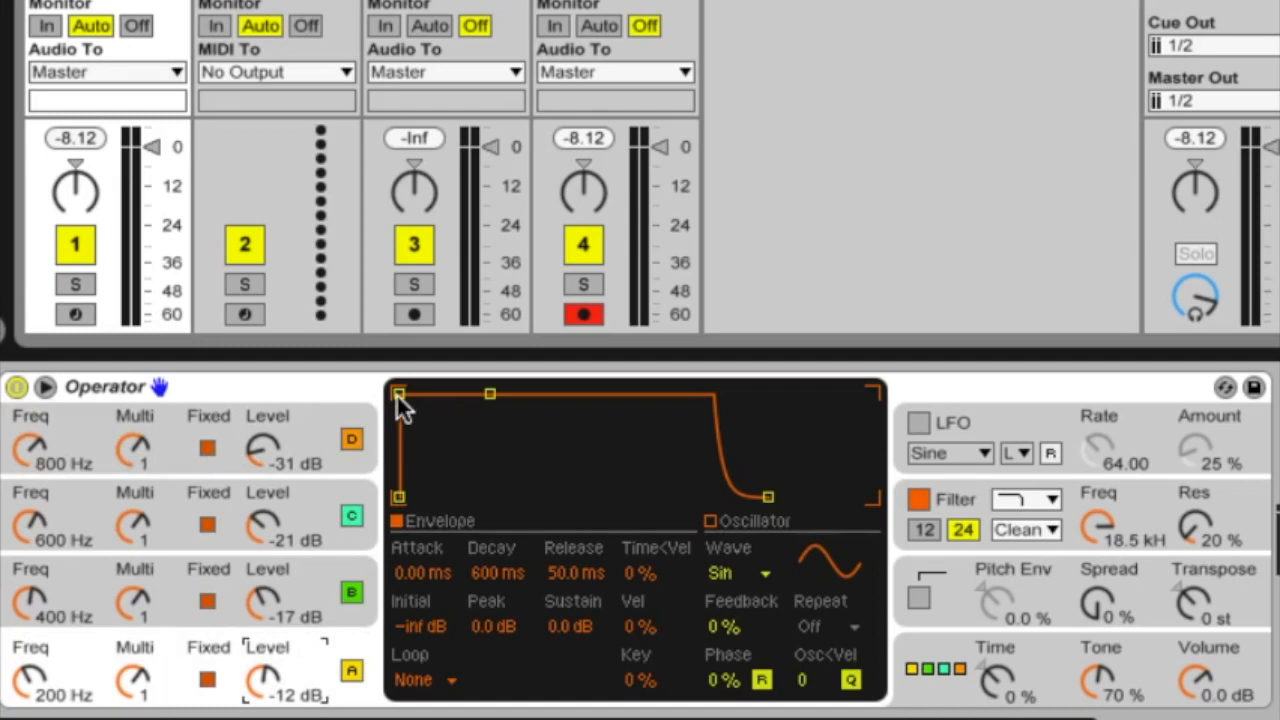
Step: Stretch the envelope's attack to about two seconds
drag(398, 393, 475, 393)
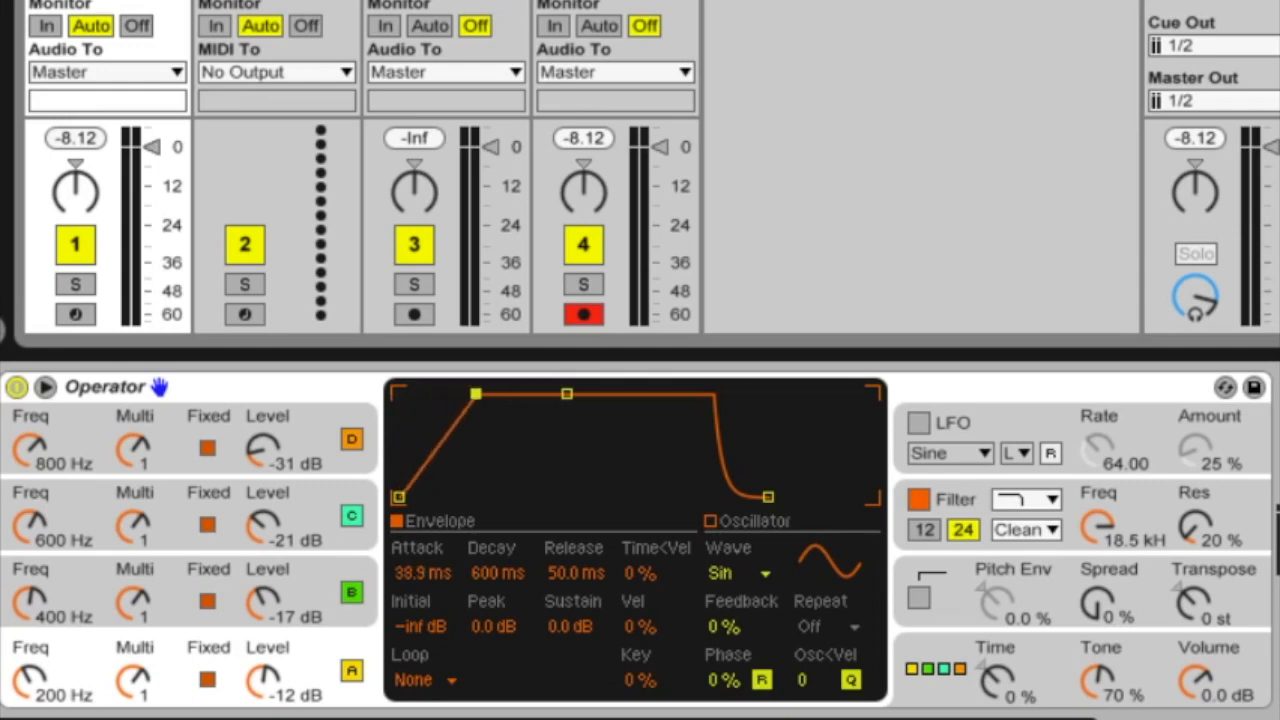
drag(475, 393, 440, 395)
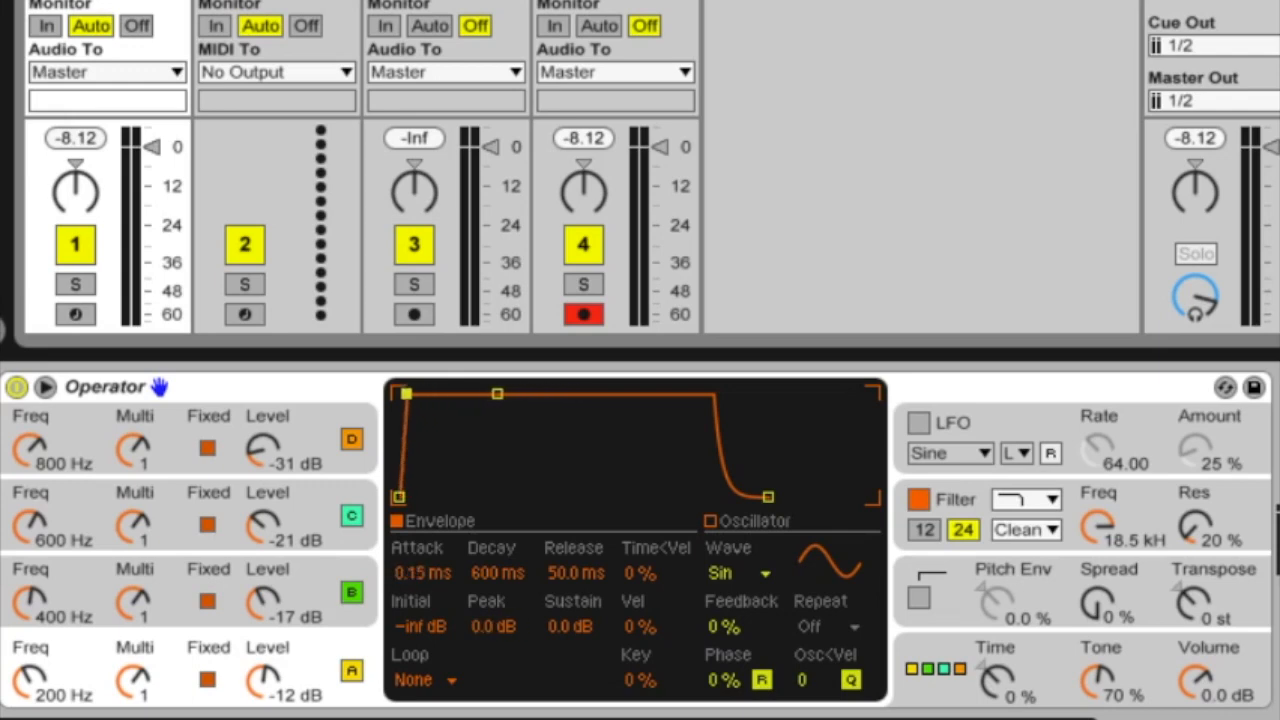
drag(405, 392, 530, 392)
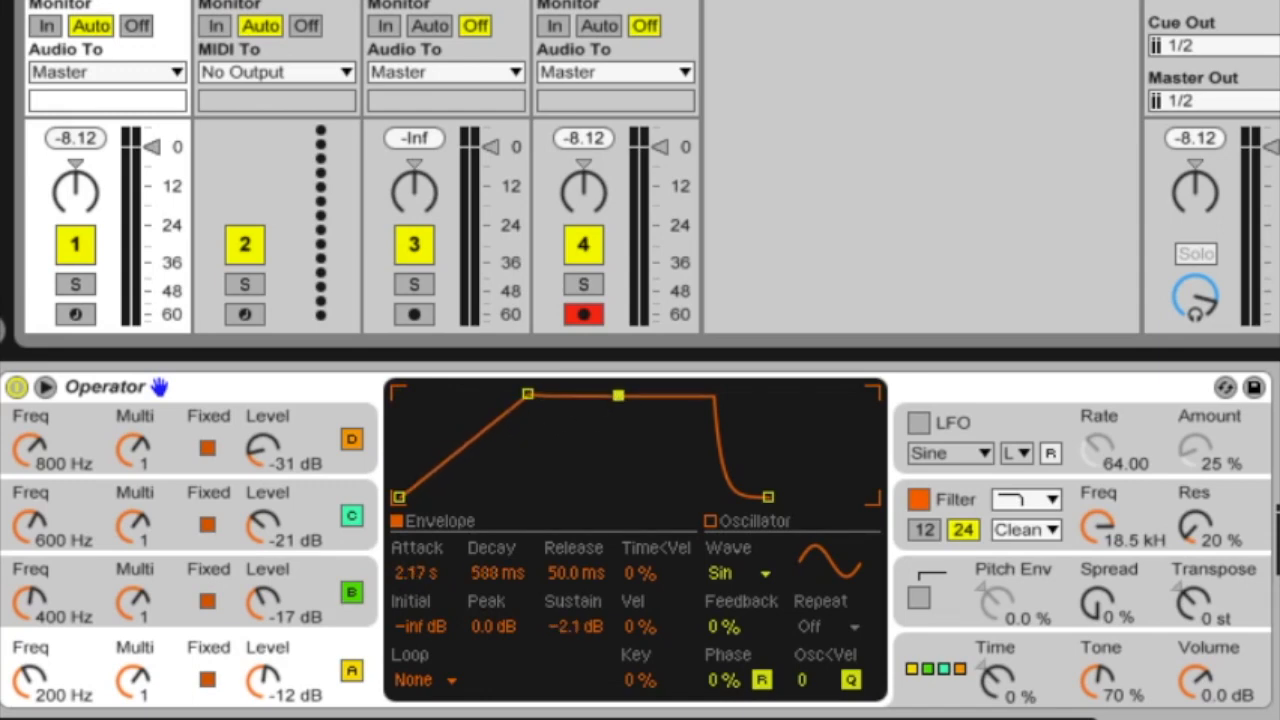
Step: Shorten decay to 149 ms, drop sustain to -14 dB, and extend release to about 2 s
drag(617, 395, 617, 410)
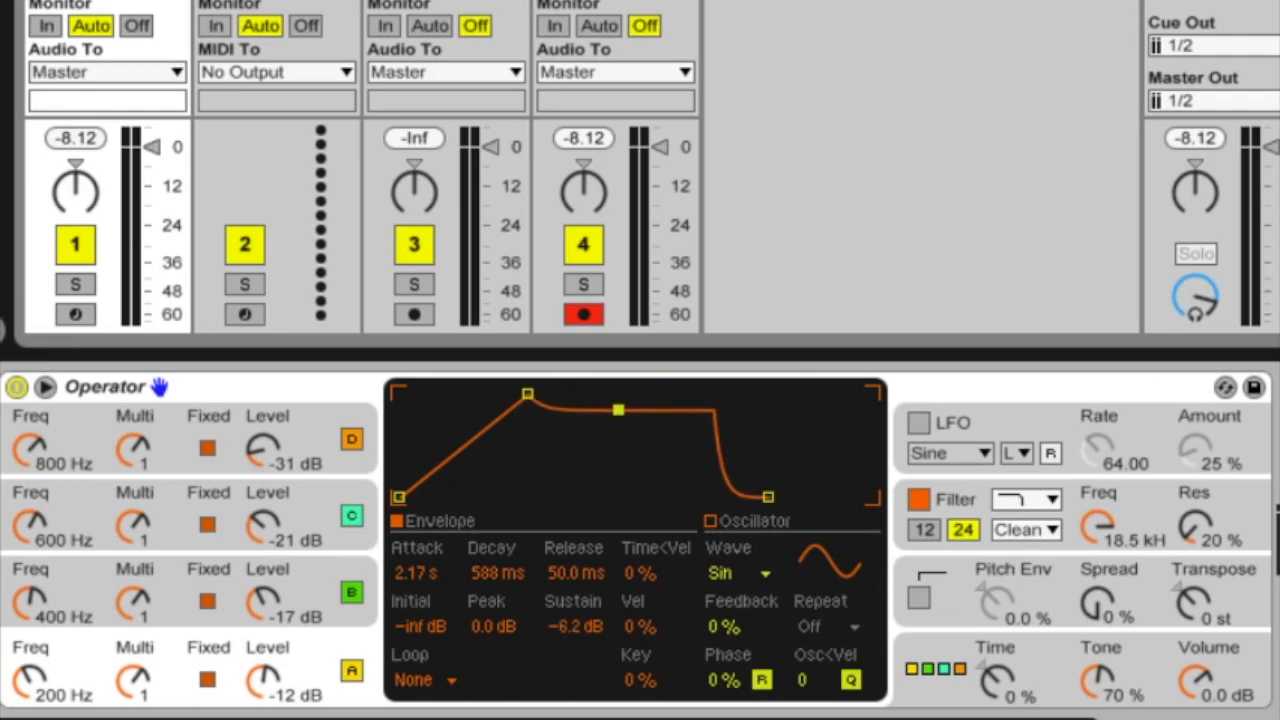
drag(618, 408, 589, 432)
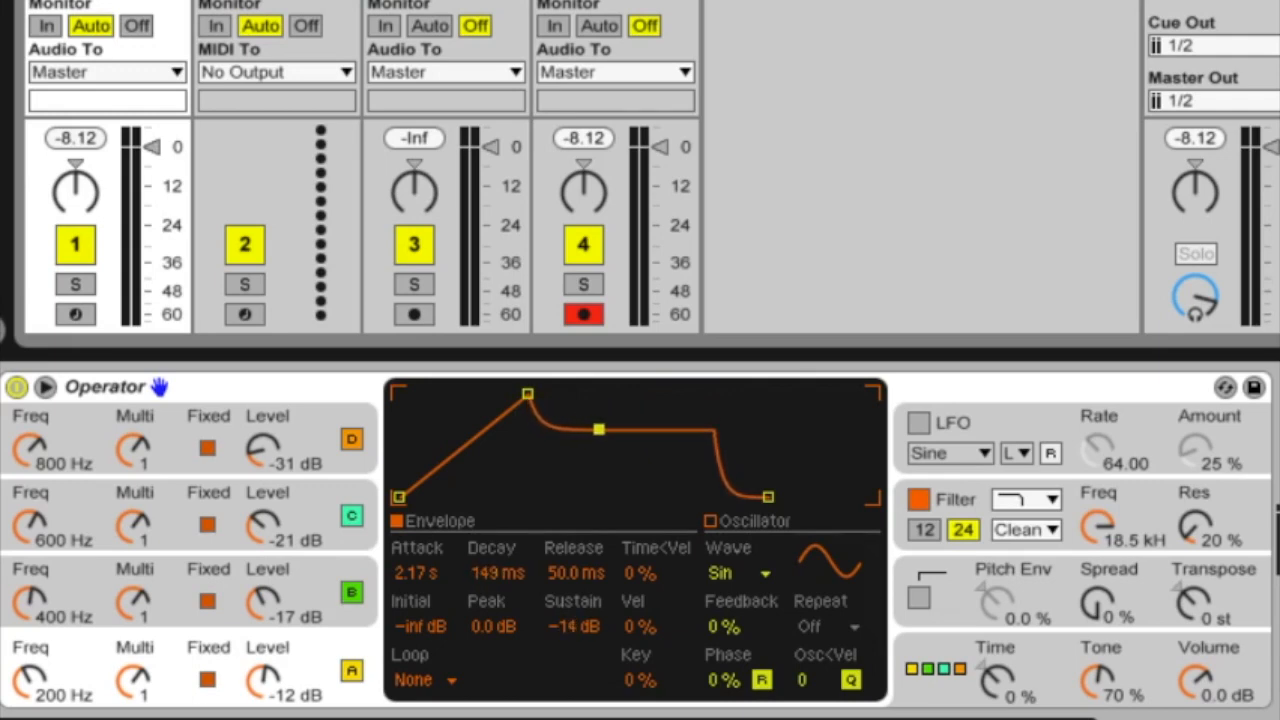
mouse_move(775, 510)
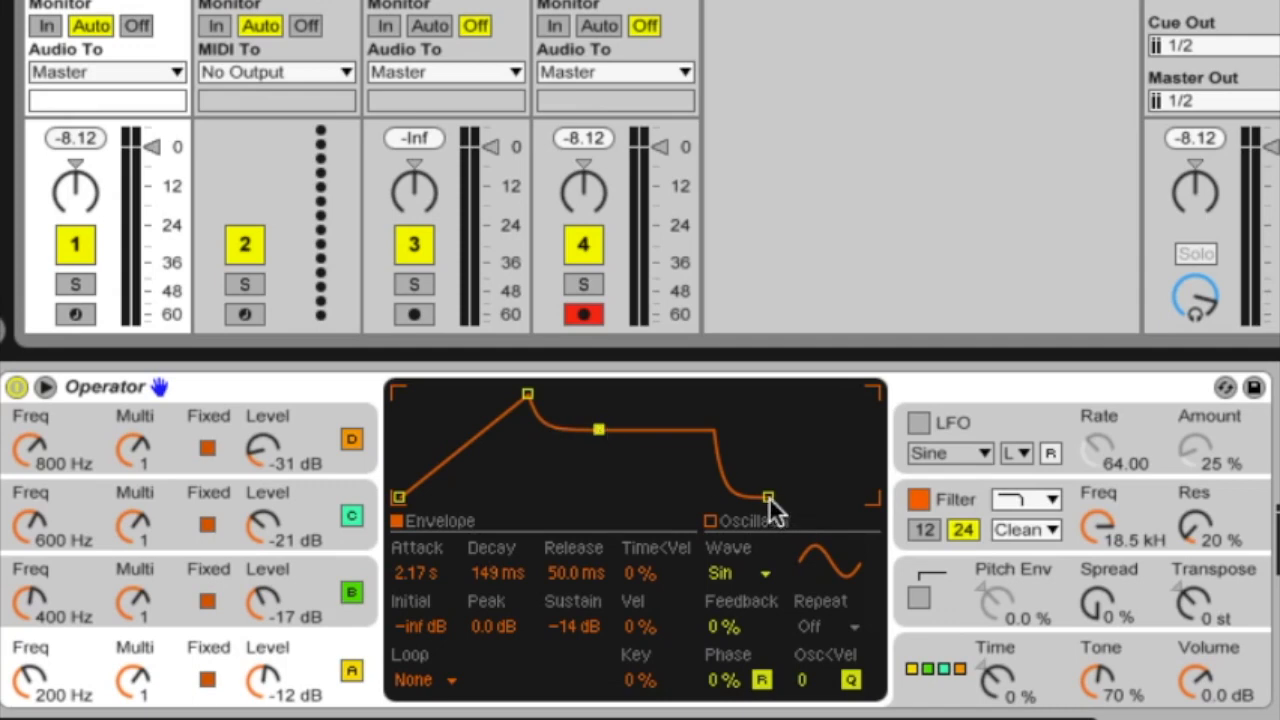
drag(765, 497, 800, 497)
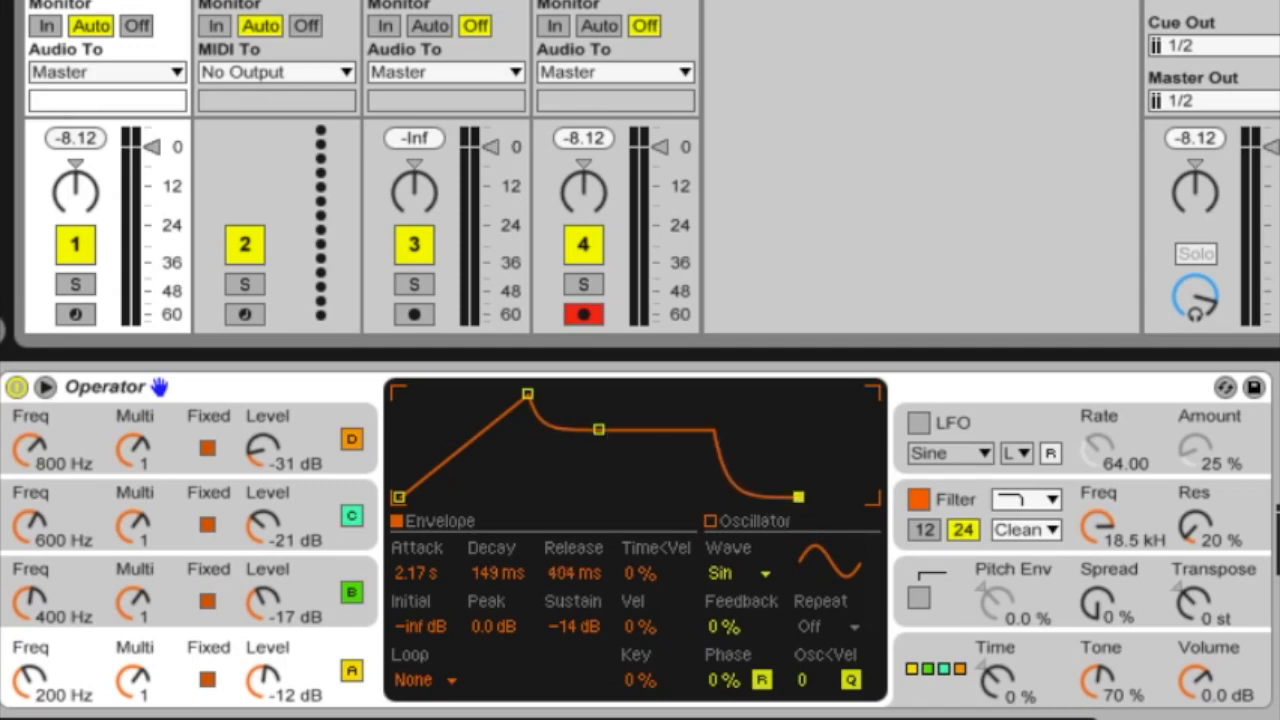
drag(799, 497, 820, 497)
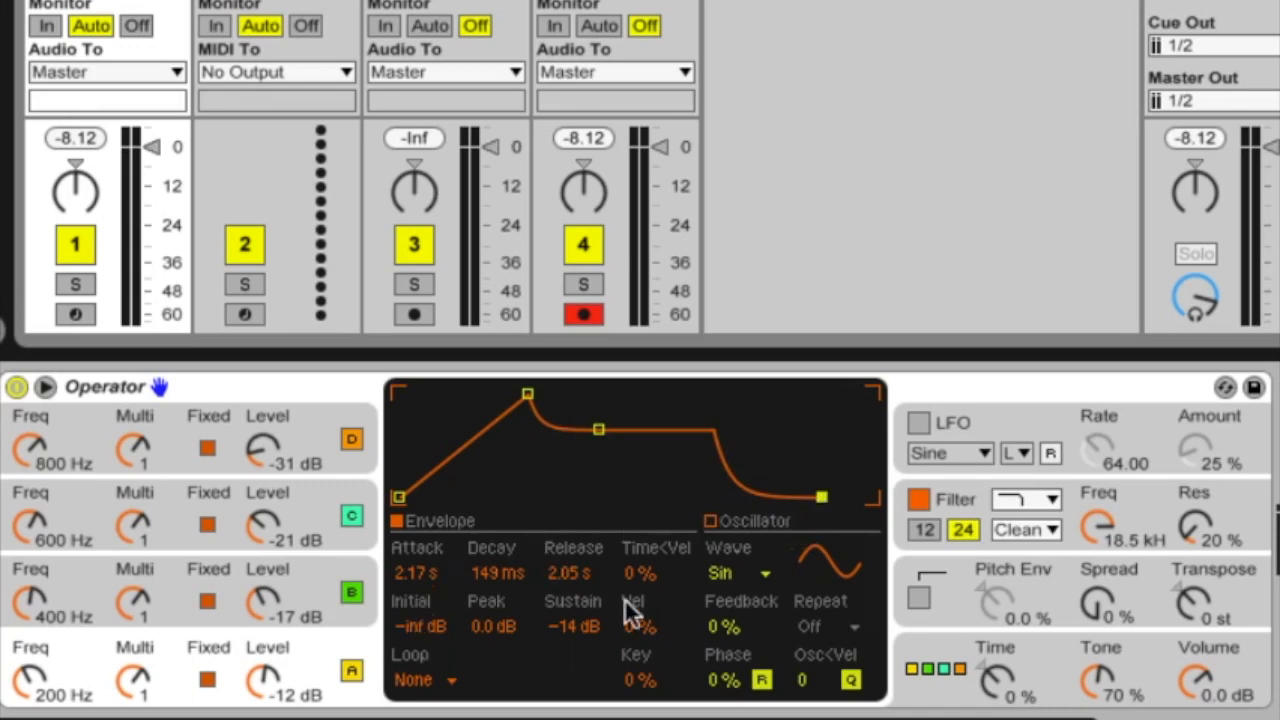
mouse_move(423, 605)
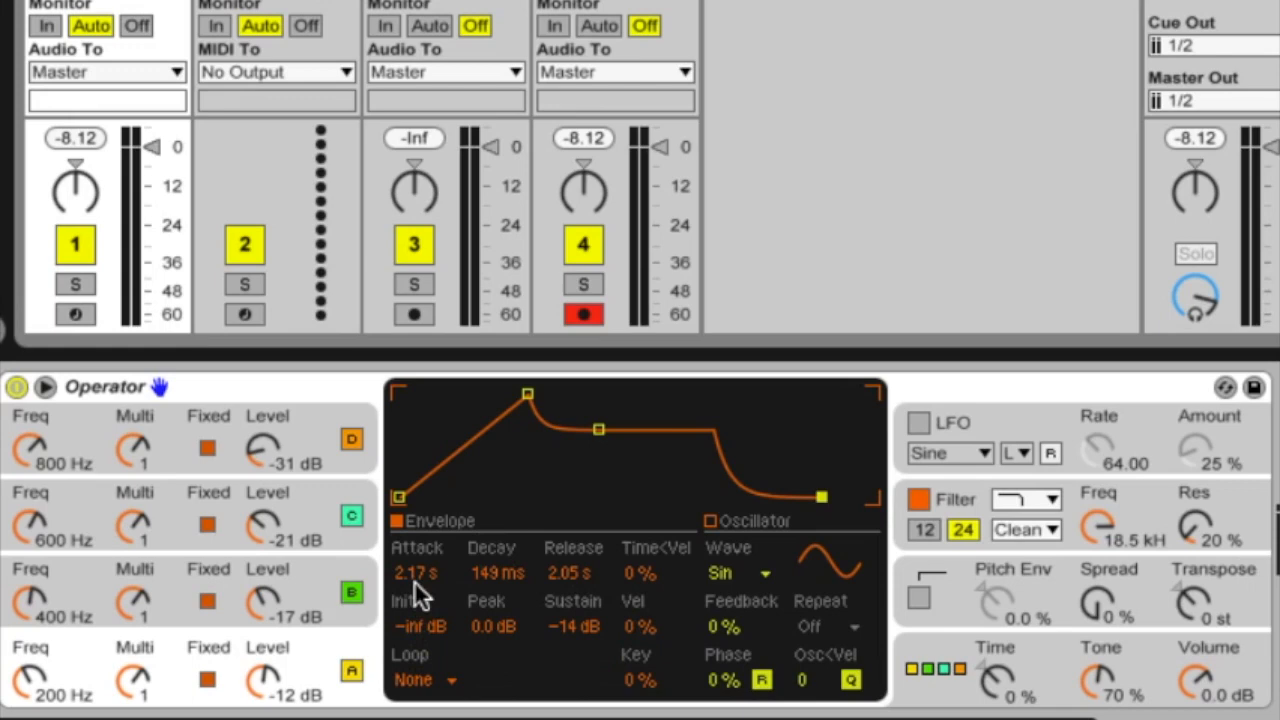
mouse_move(448, 600)
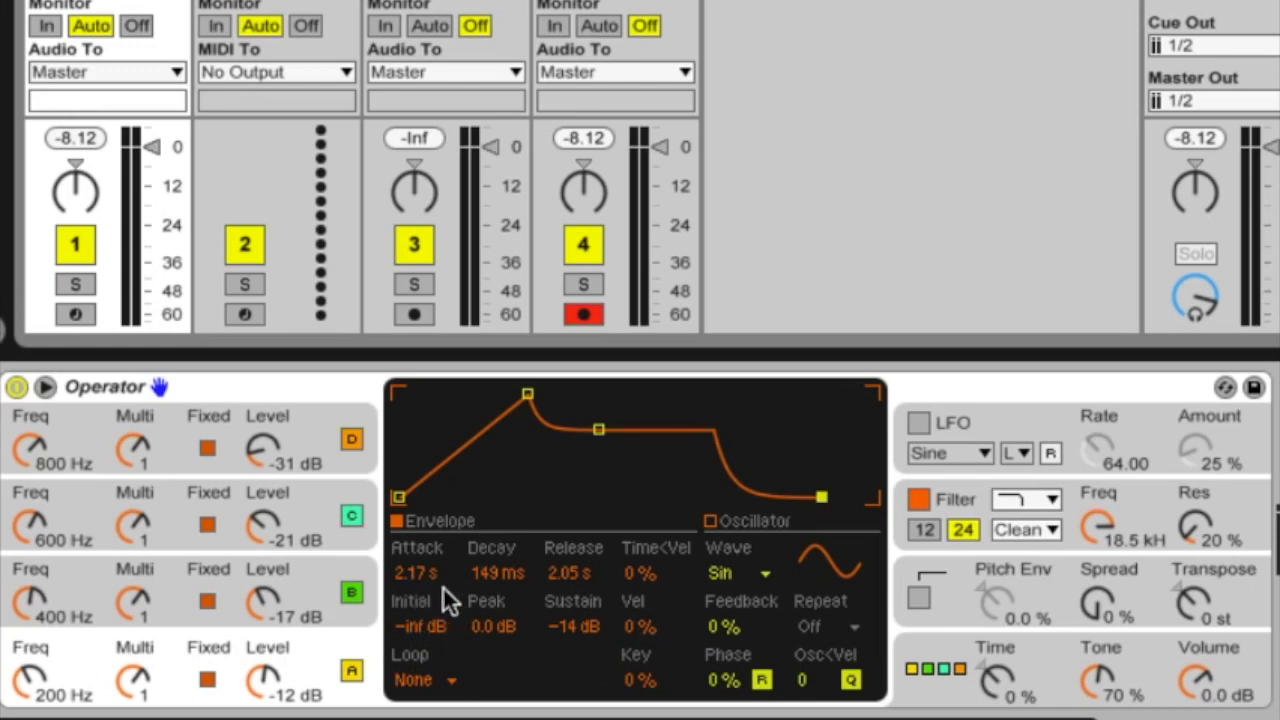
mouse_move(430, 595)
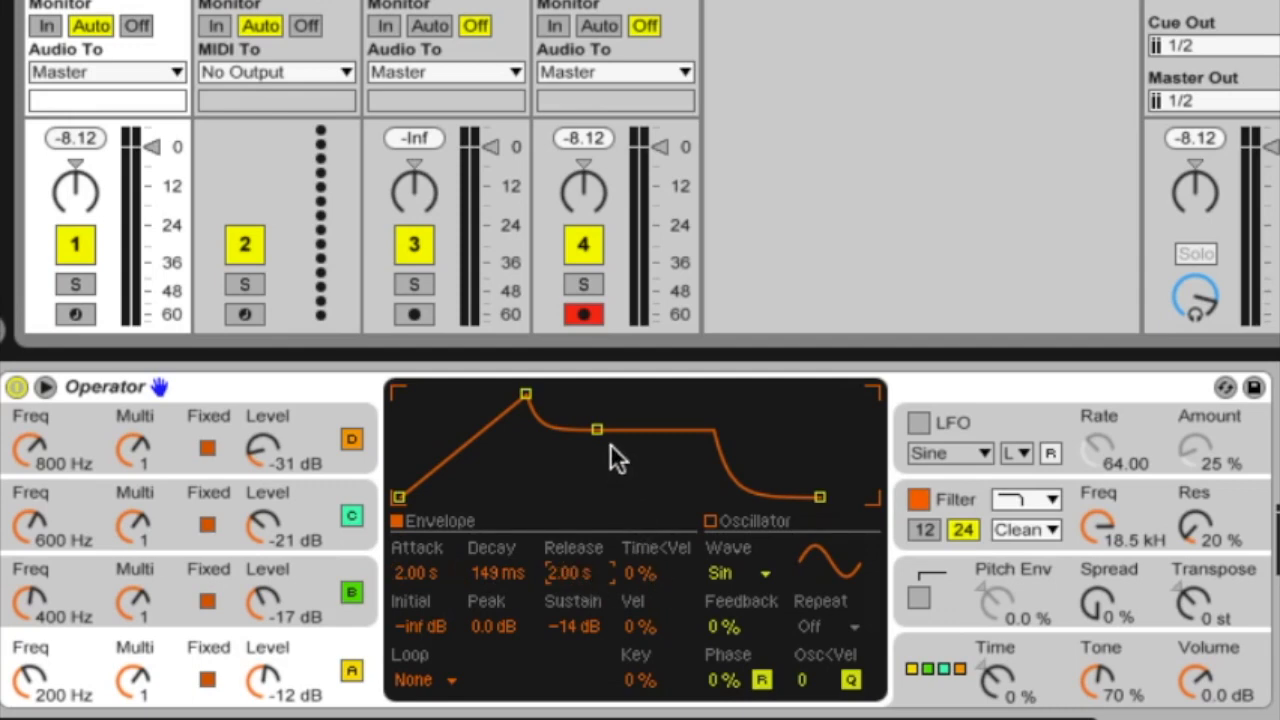
mouse_move(630, 460)
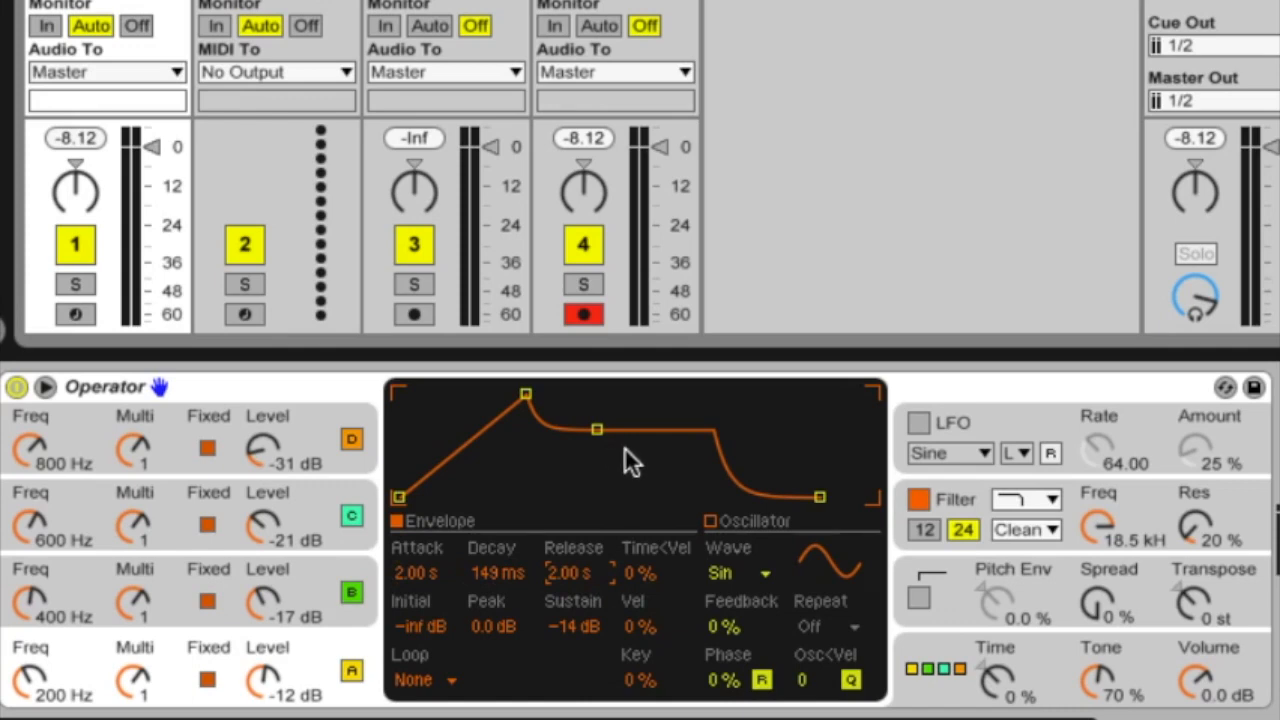
mouse_move(650, 465)
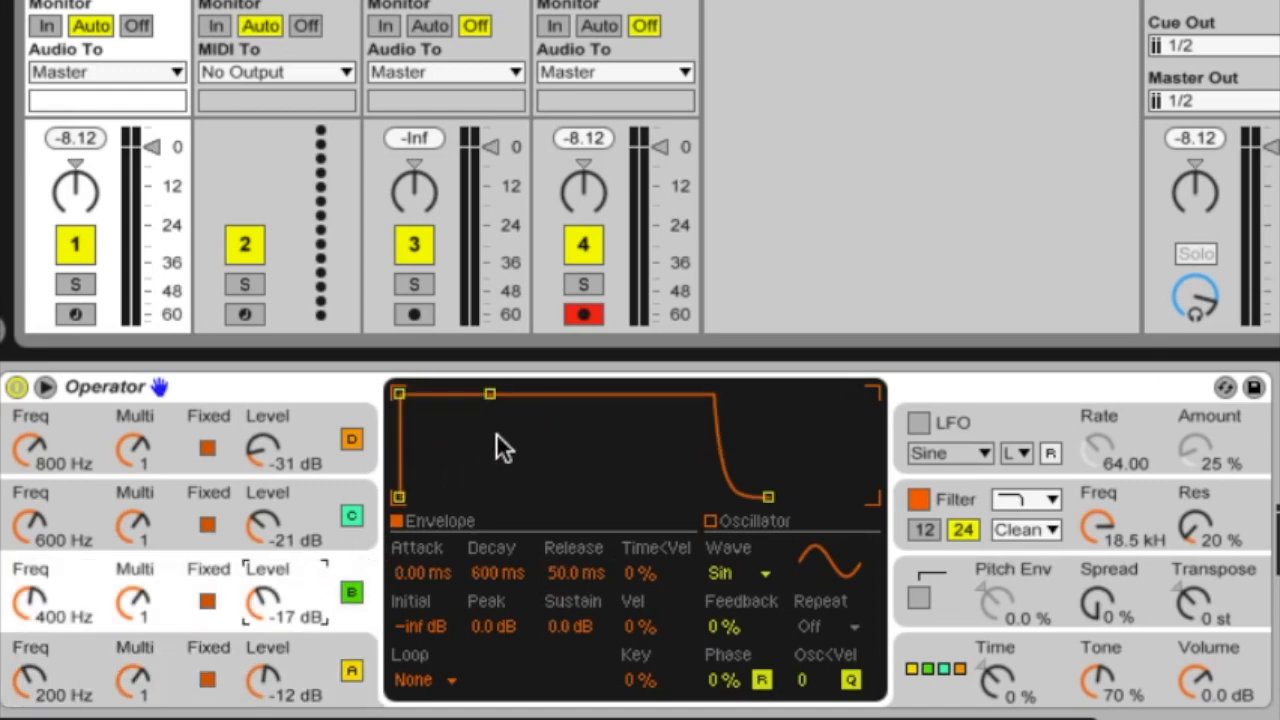
Step: Bring up the envelope display's copy-envelope context menu
right_click(500, 445)
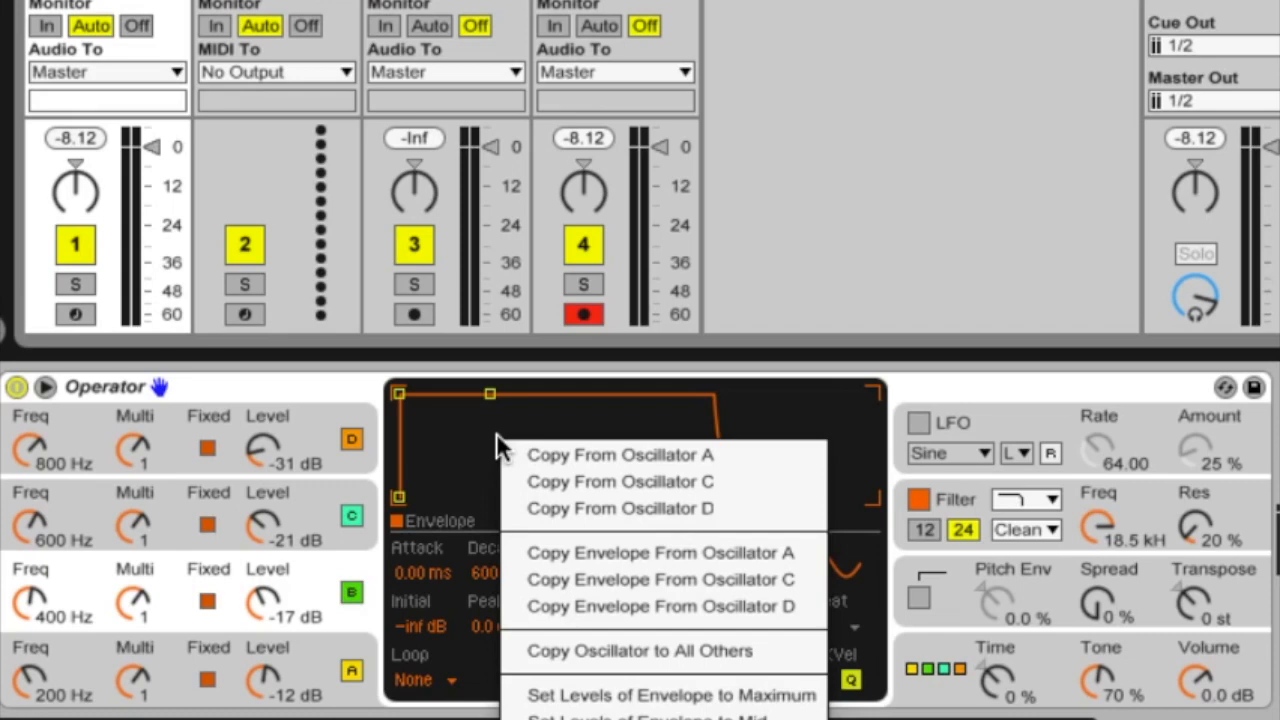
mouse_move(568, 553)
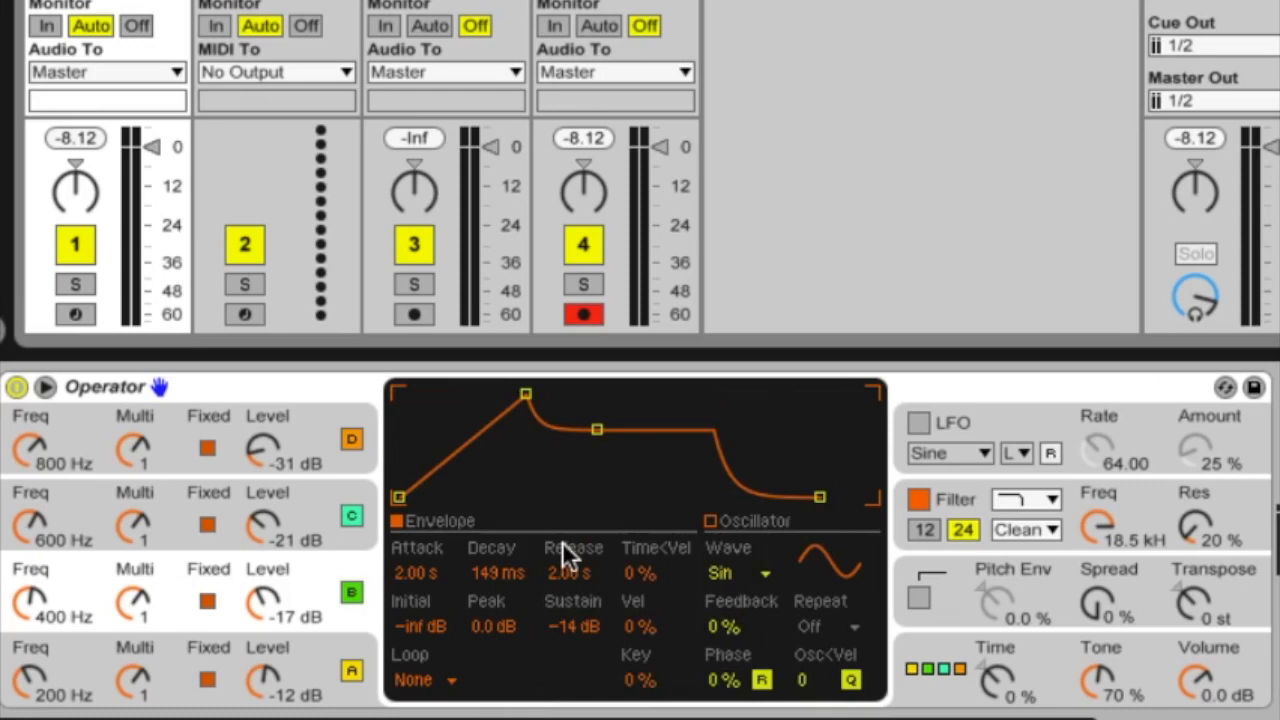
mouse_move(660, 480)
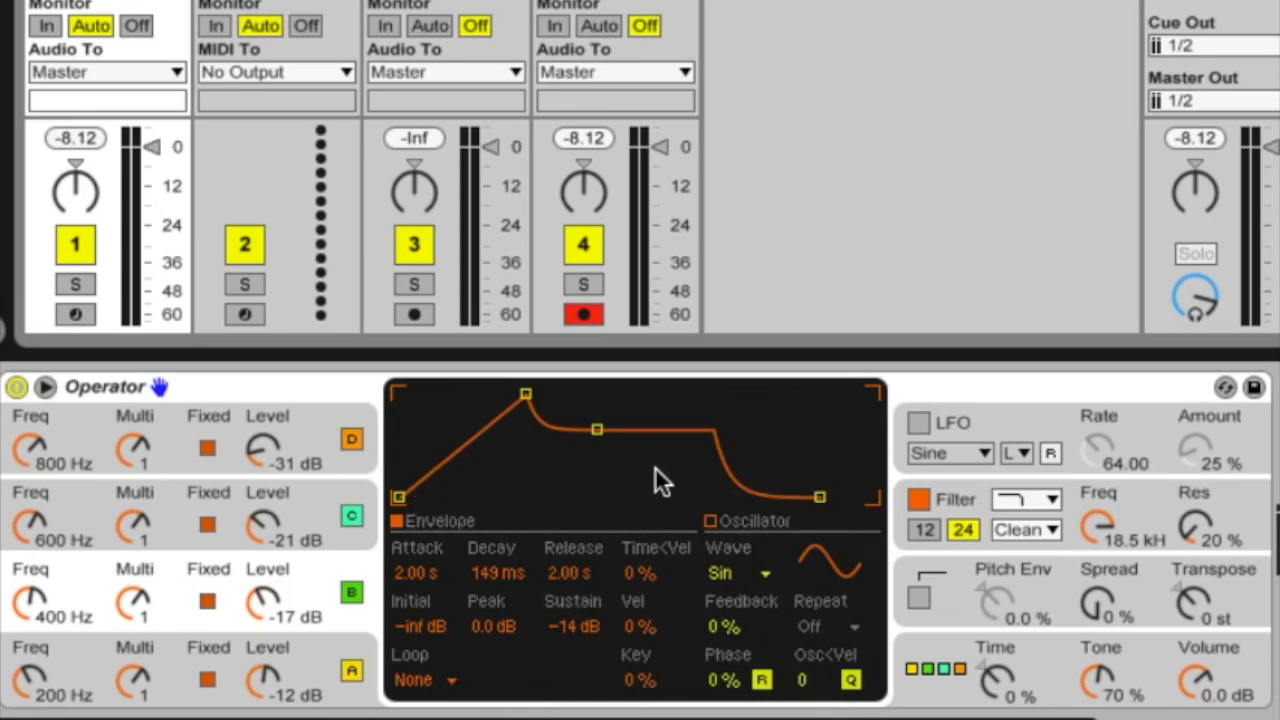
mouse_move(325, 500)
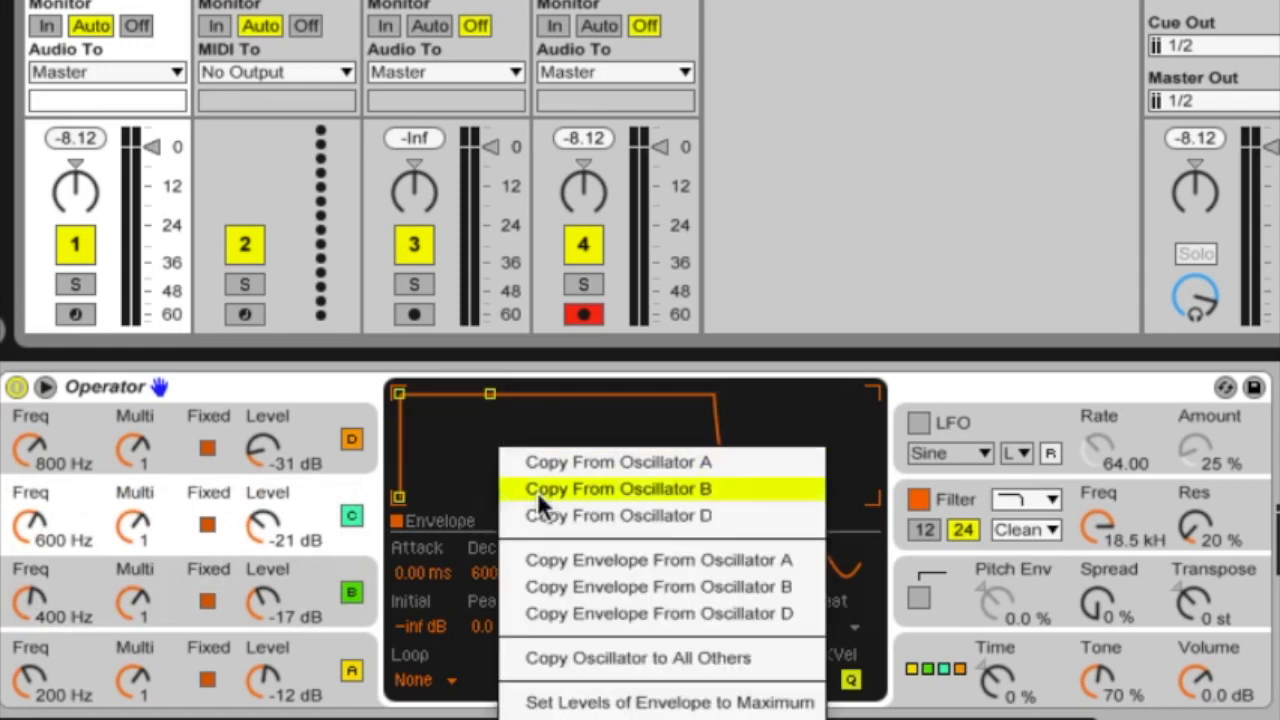
Step: Copy the shaped 2-second envelope onto oscillator C
click(617, 488)
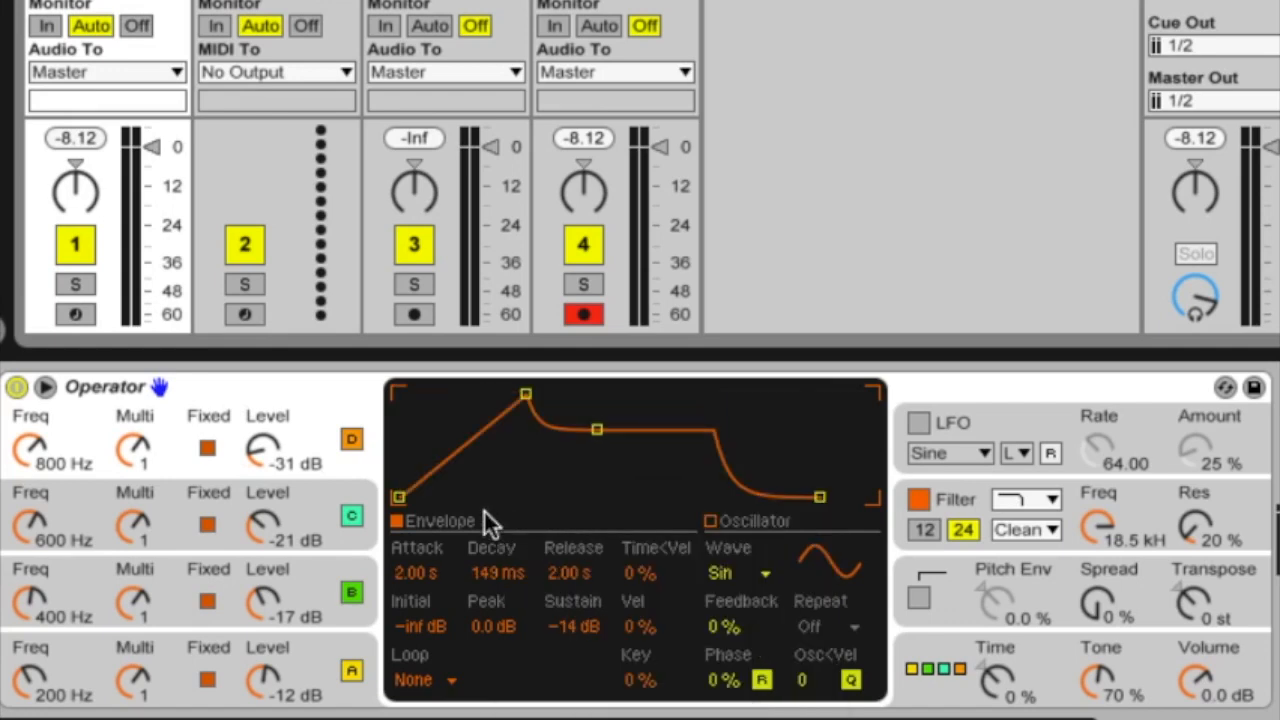
mouse_move(630, 475)
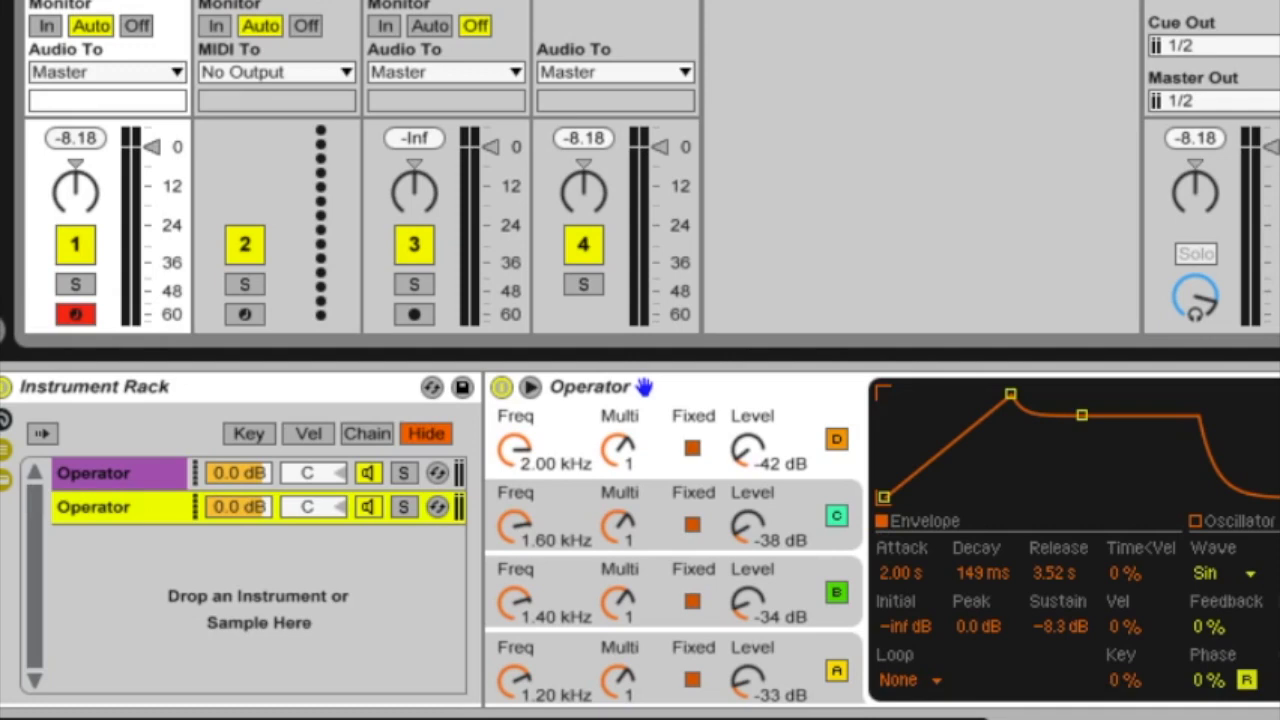
mouse_move(252, 396)
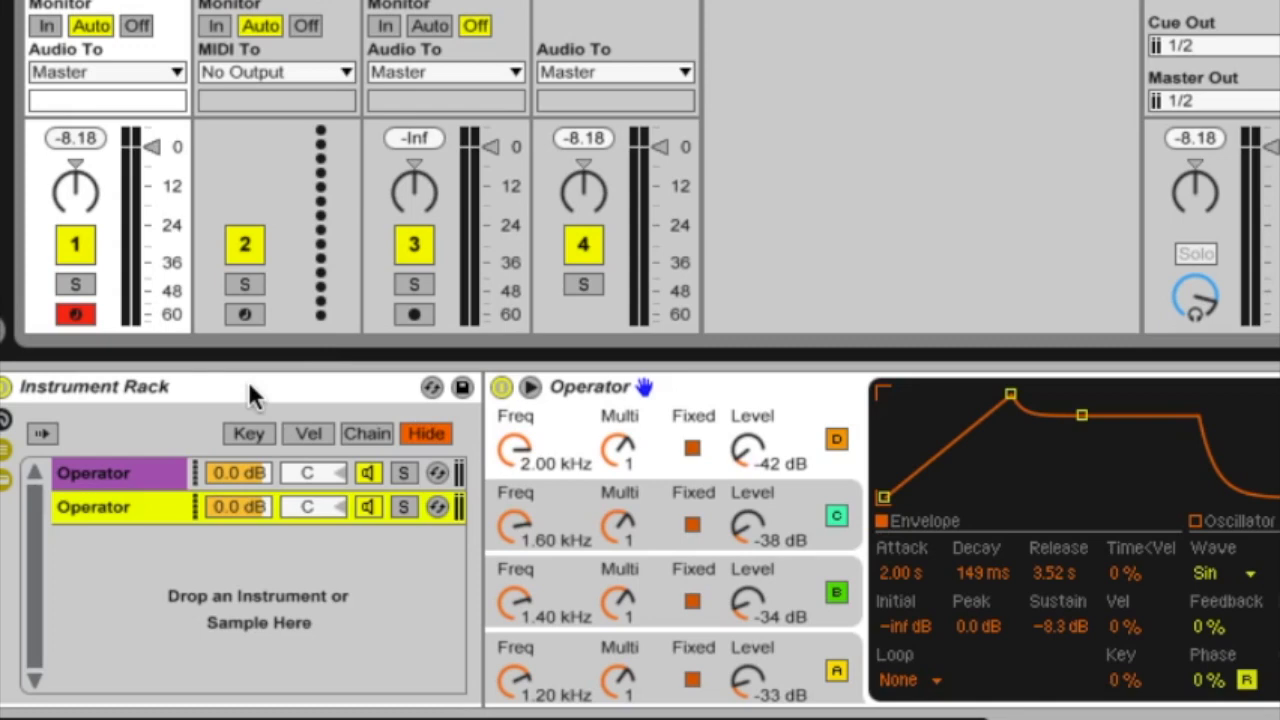
mouse_move(278, 573)
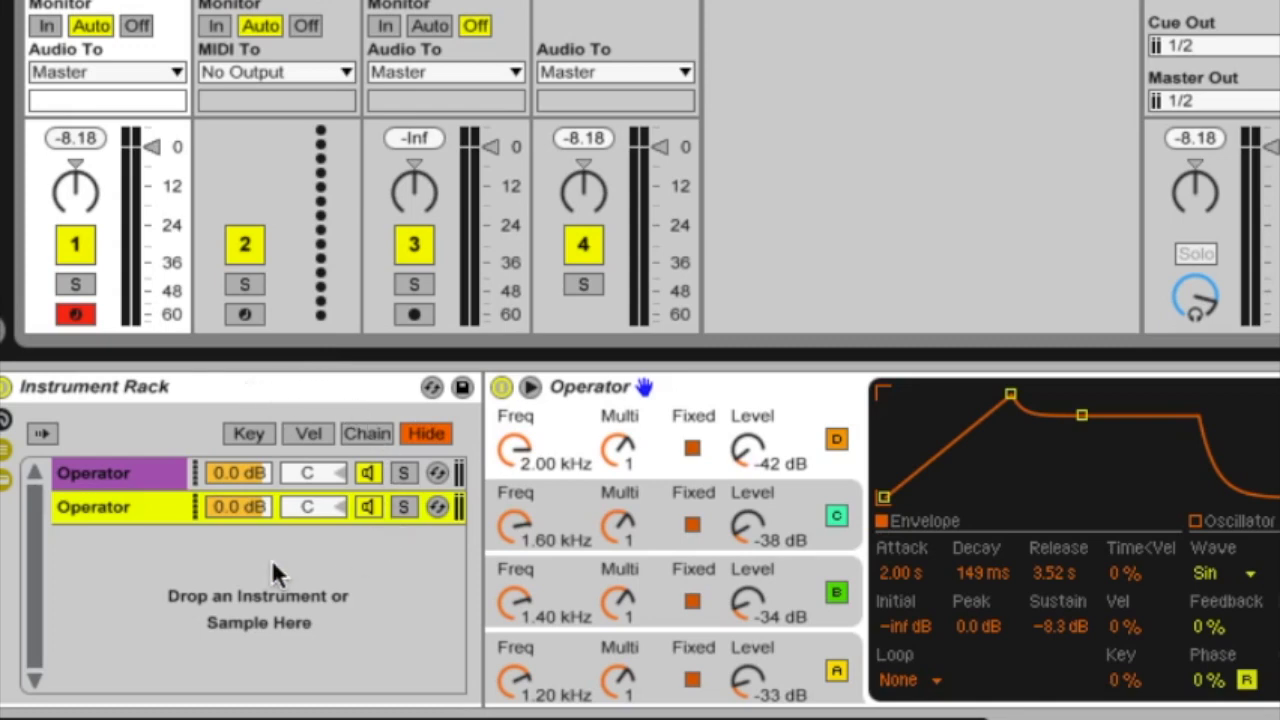
mouse_move(210, 390)
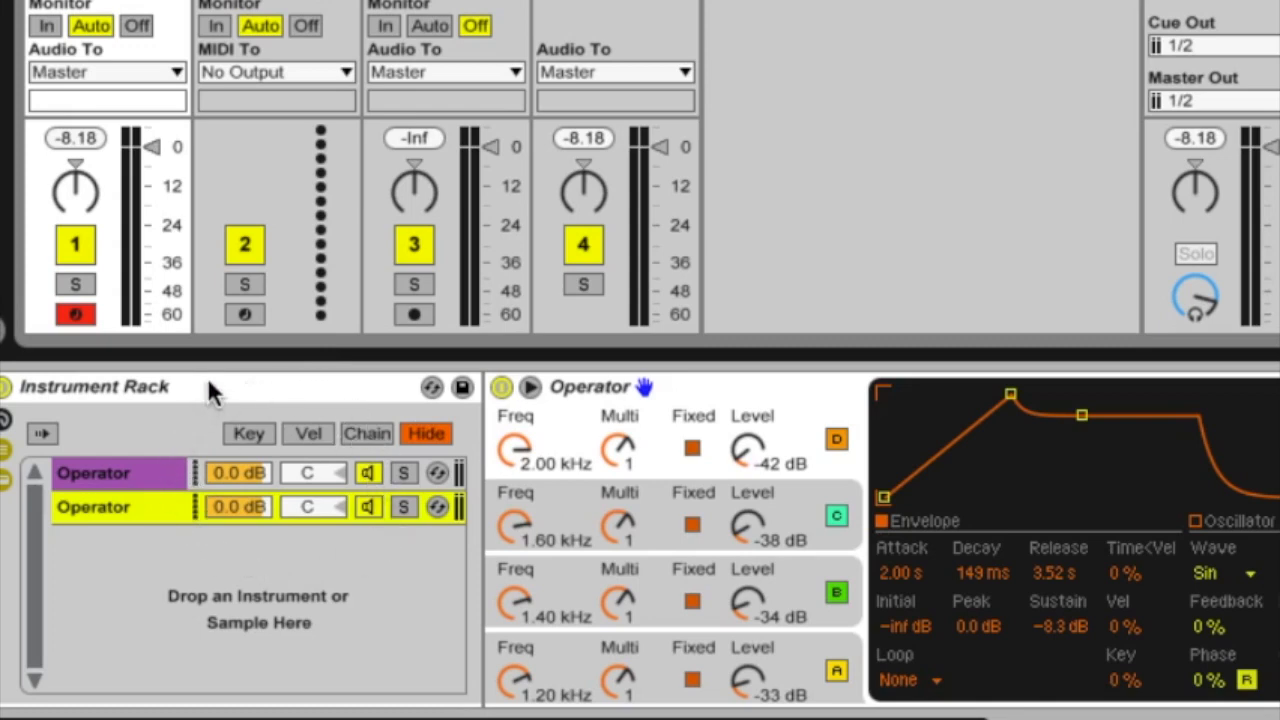
mouse_move(170, 395)
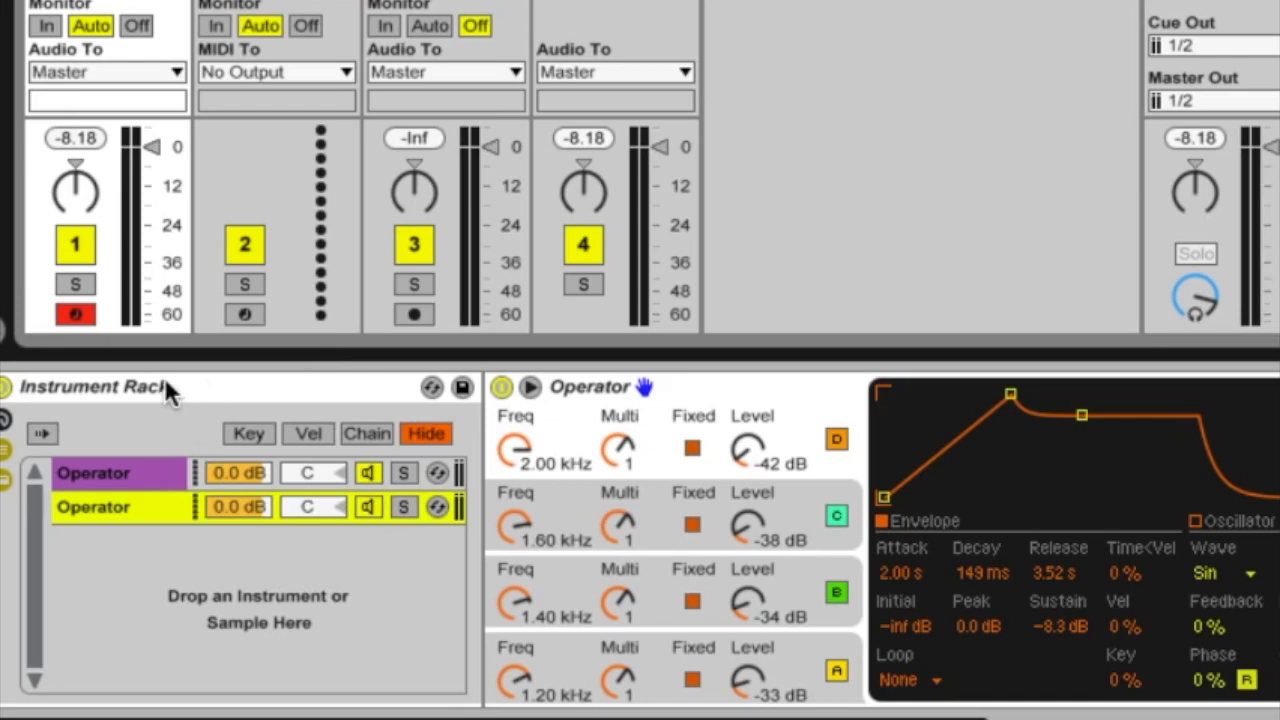
click(95, 473)
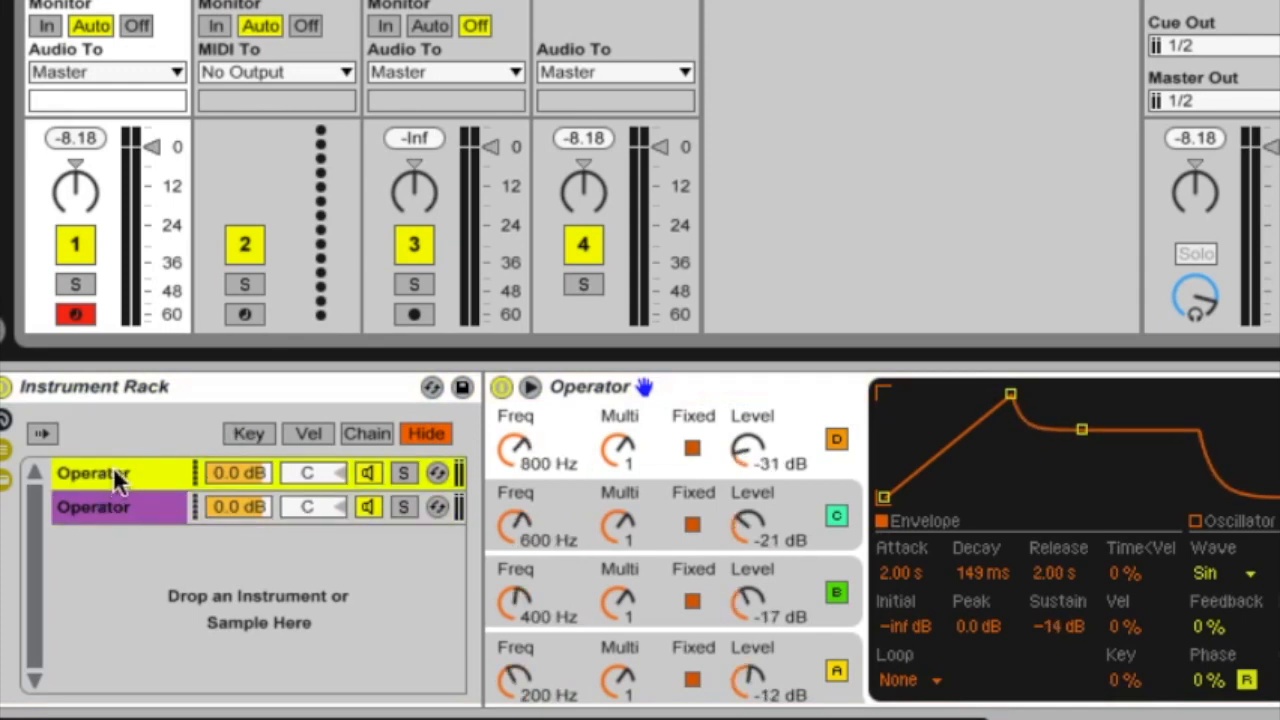
mouse_move(555, 481)
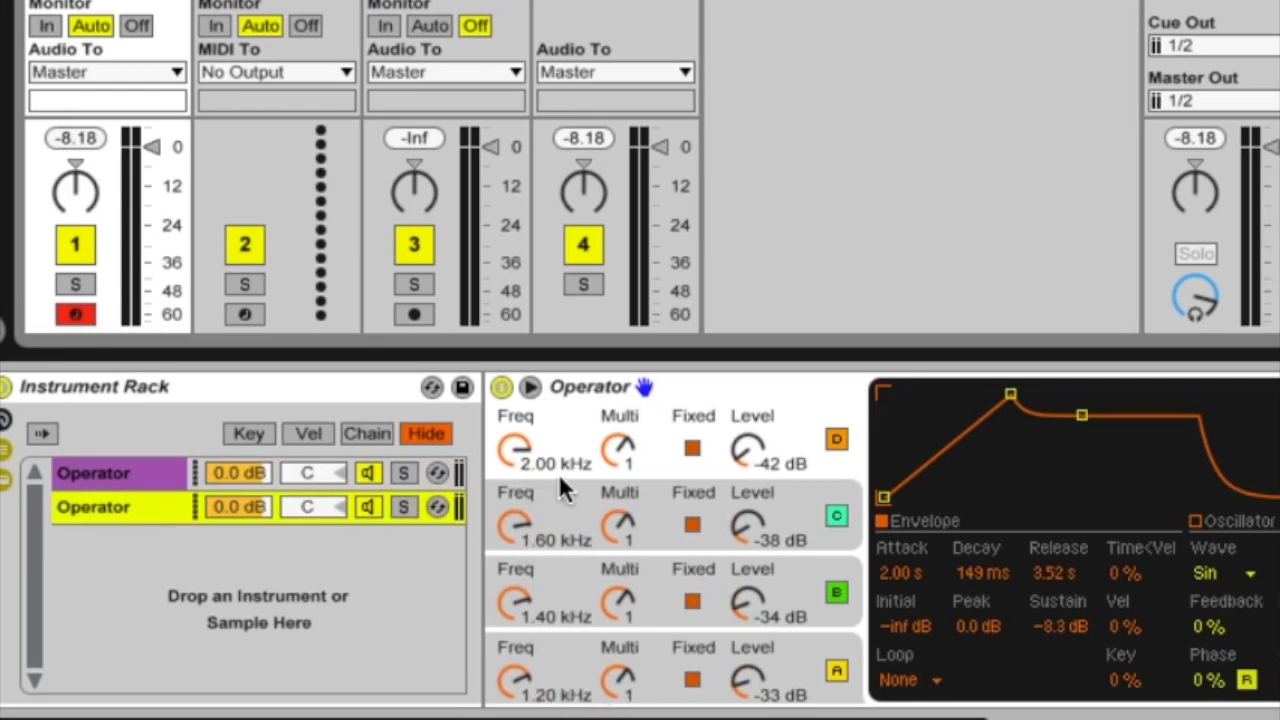
mouse_move(875, 460)
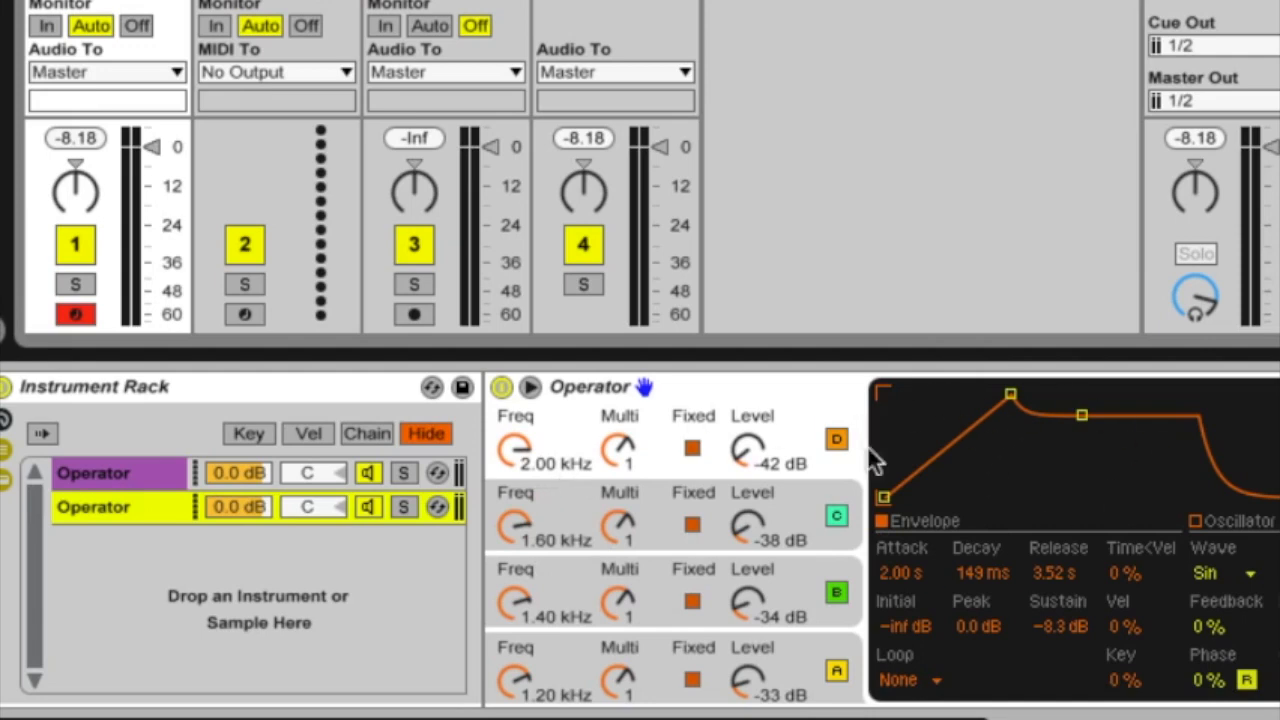
mouse_move(735, 500)
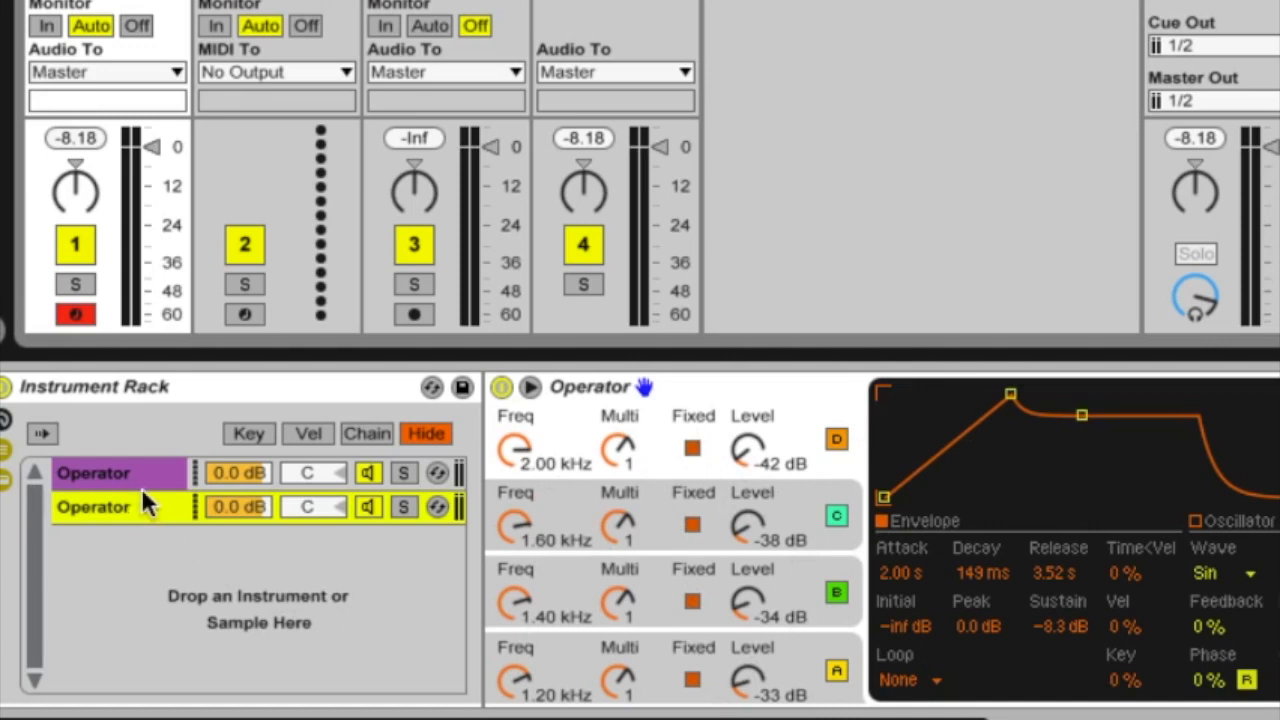
mouse_move(190, 463)
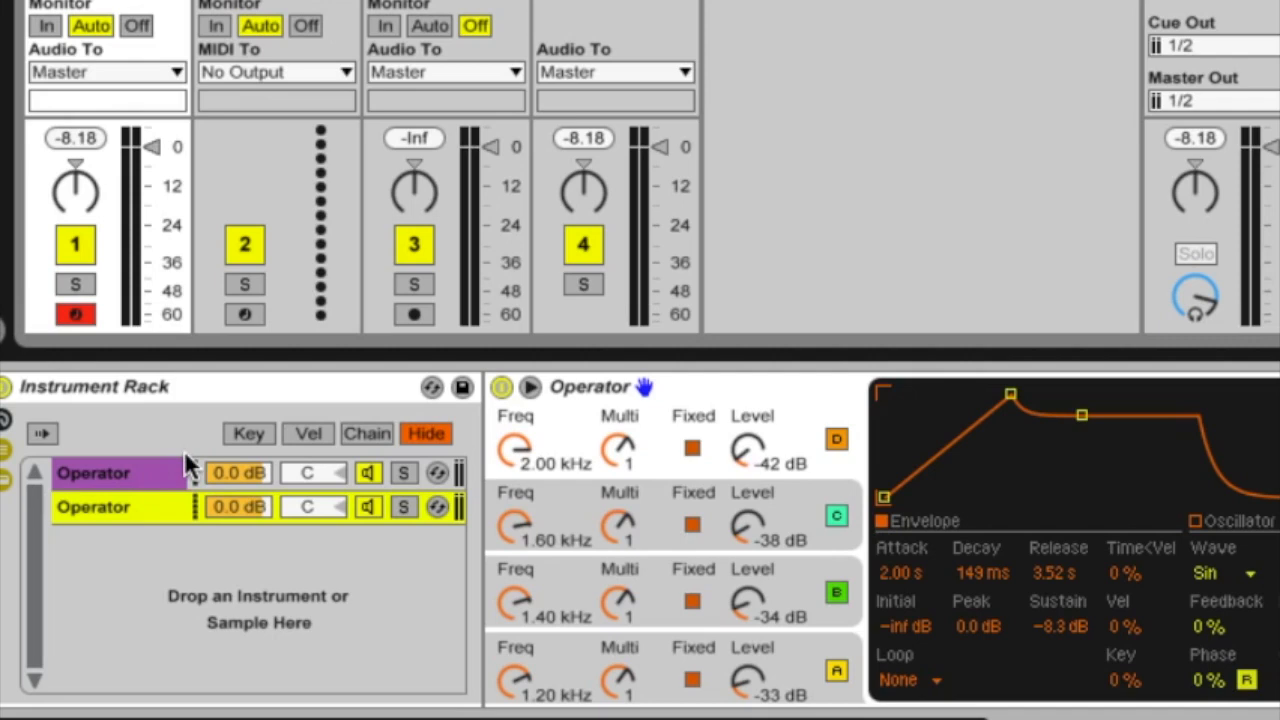
mouse_move(148, 538)
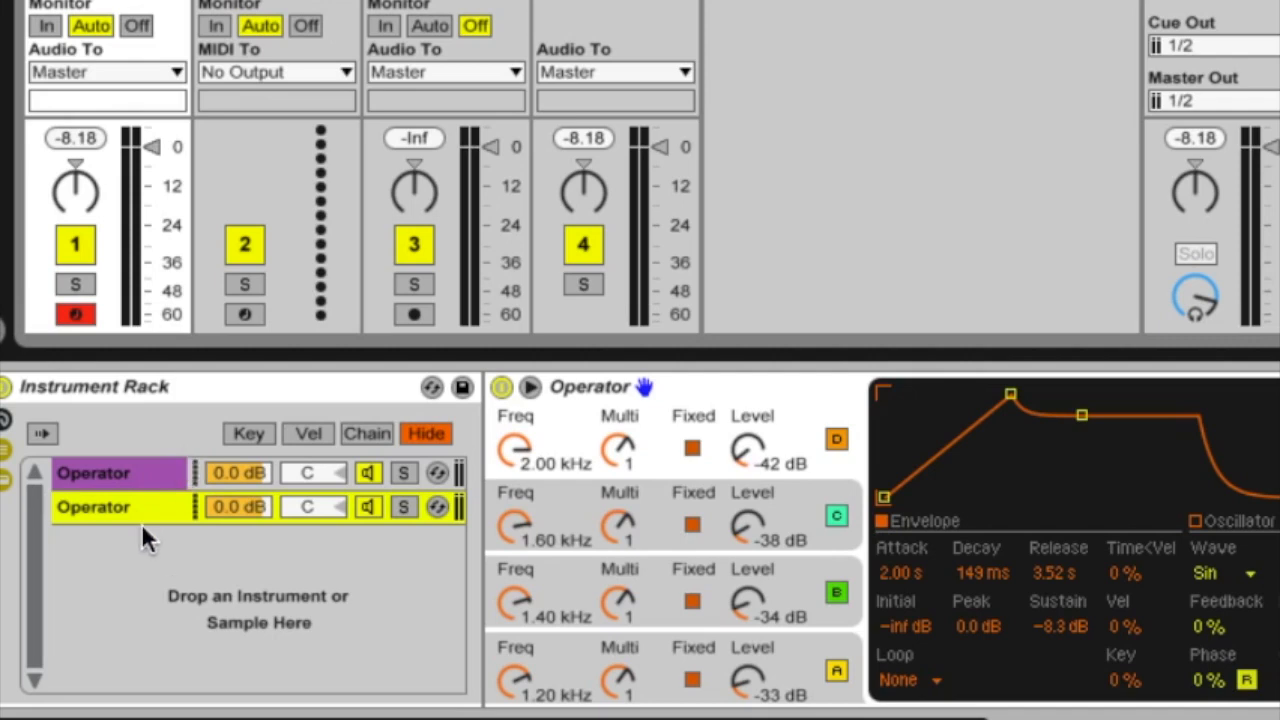